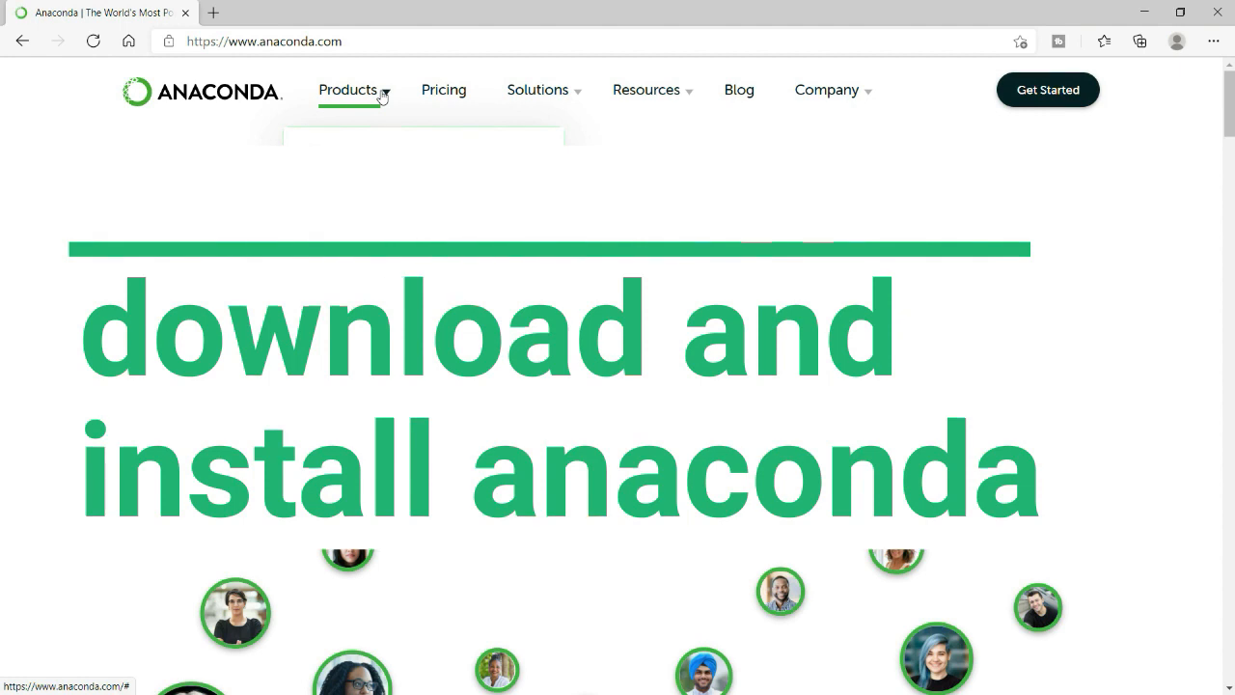
- Show the Anaconda product editions list, including Individual Edition, on anaconda.com
left_click(348, 89)
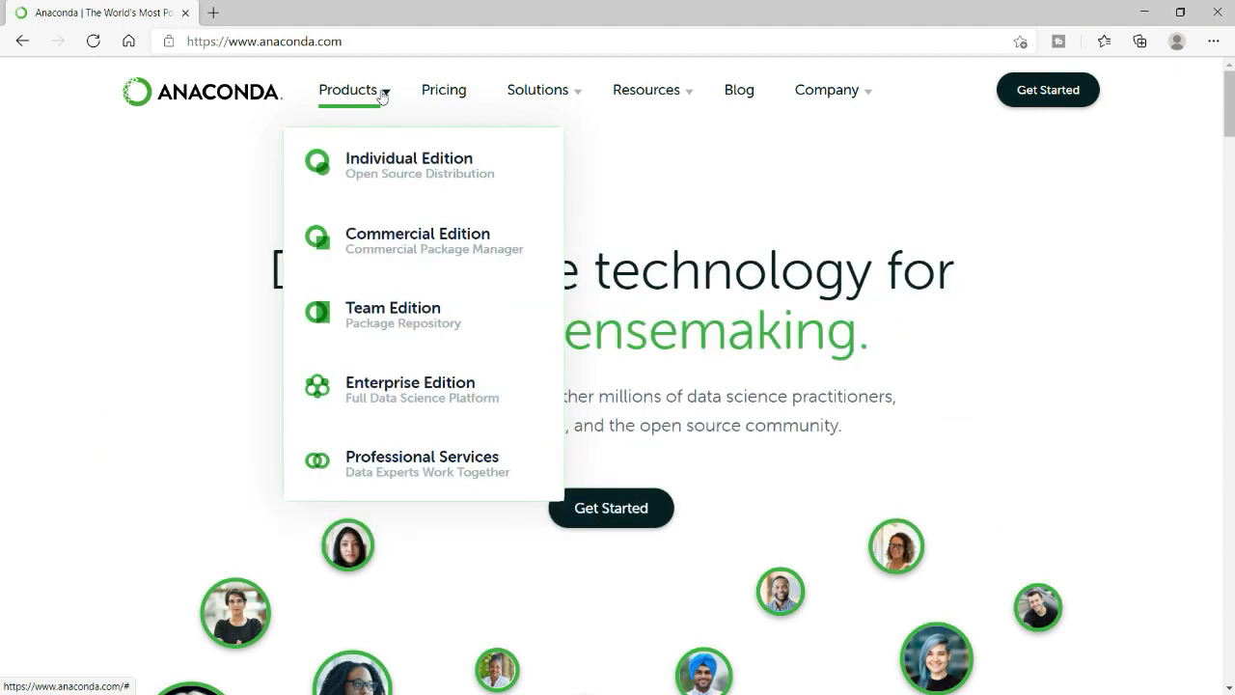
mouse_move(394, 164)
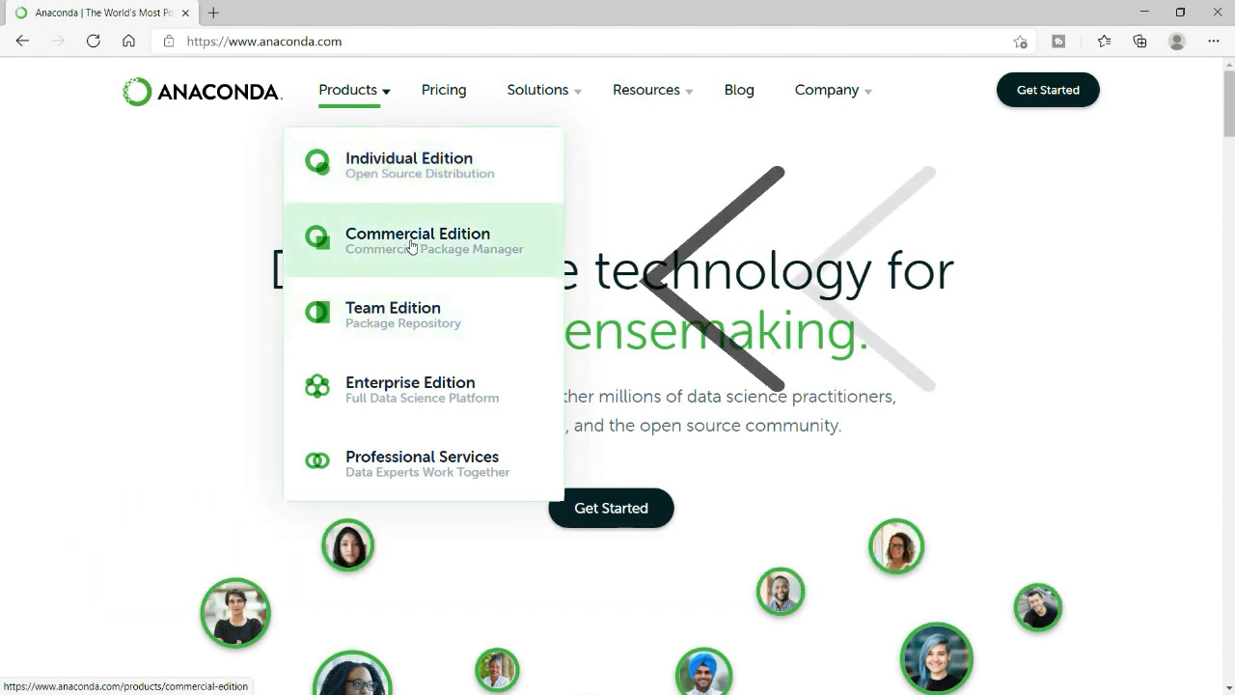
mouse_move(406, 318)
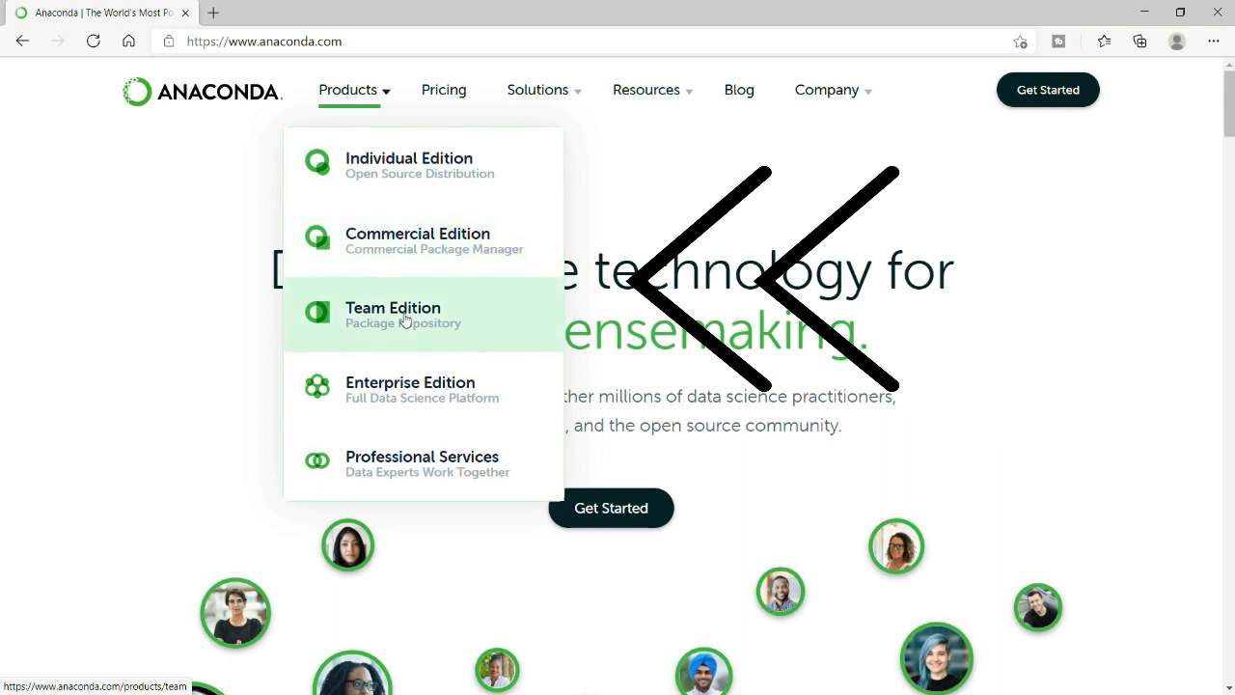
mouse_move(401, 463)
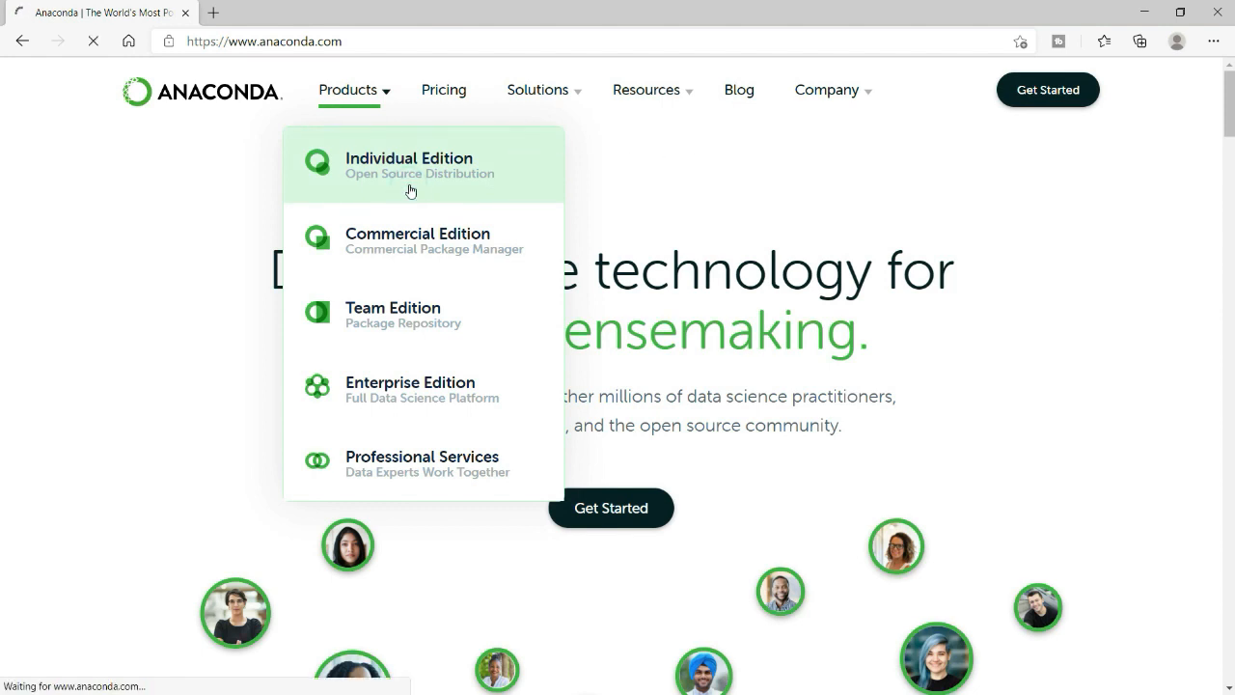
- Reach the Individual Edition page's installer section listing Windows and macOS Python 3.8 downloads
left_click(409, 166)
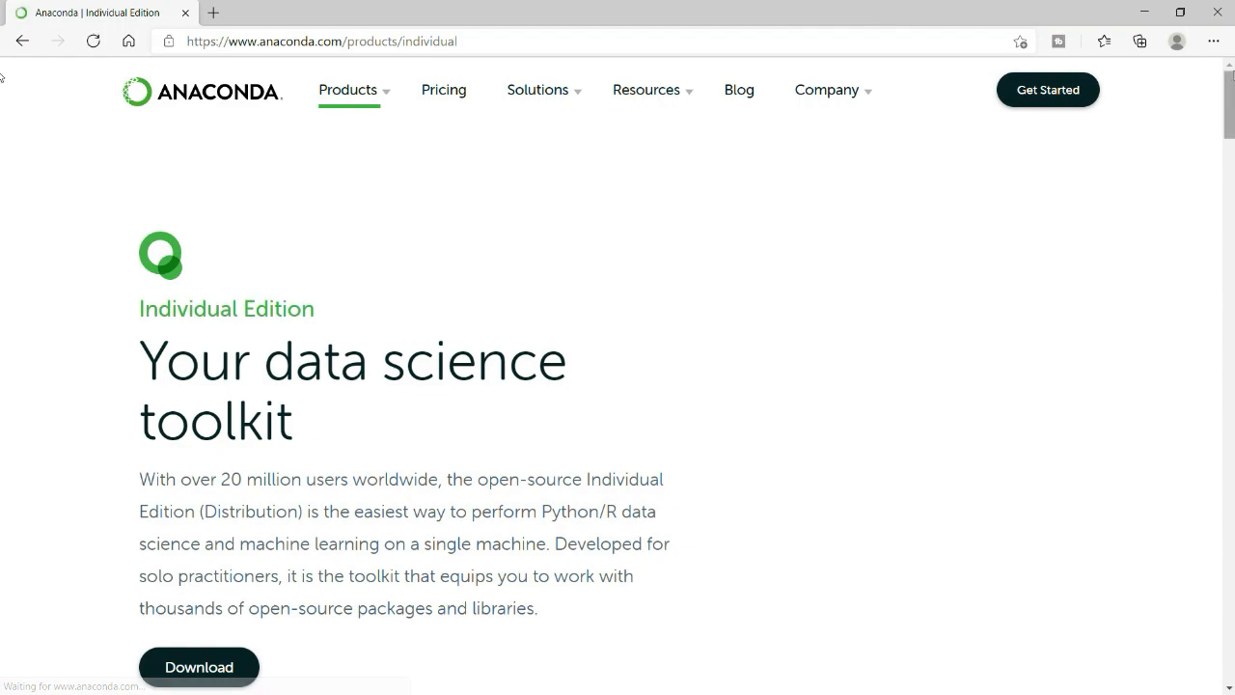
scroll("down", 3)
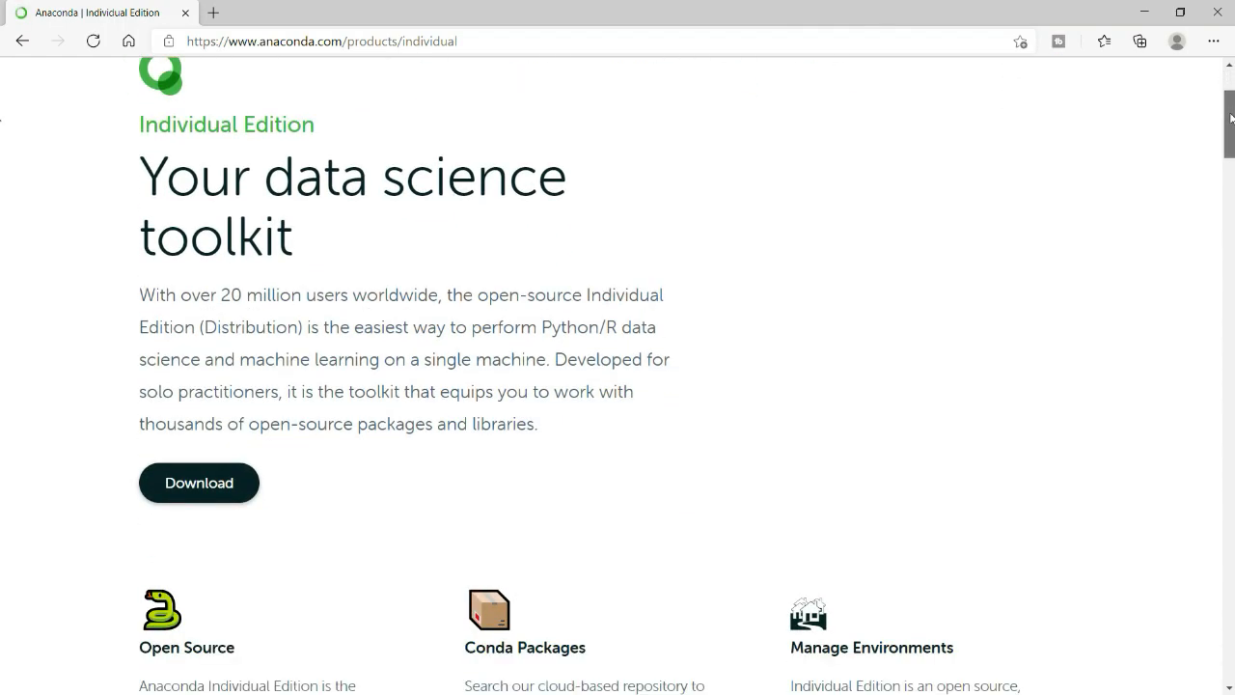
scroll("down", 3)
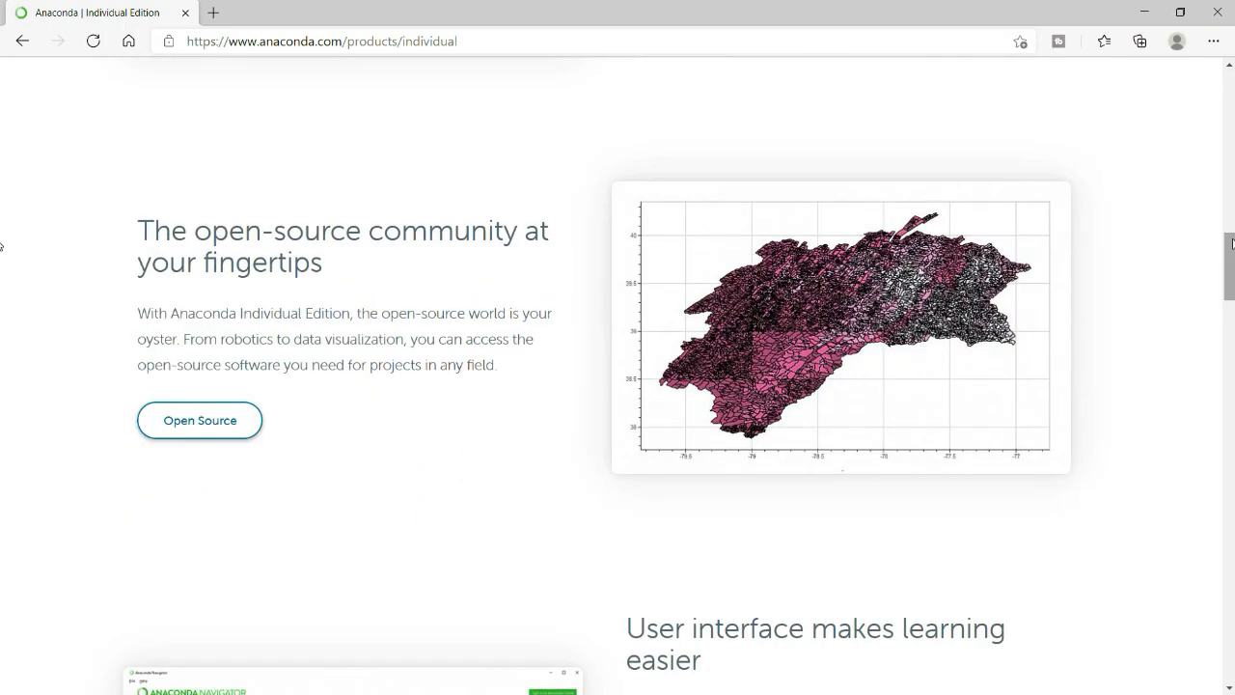
scroll("down", 3)
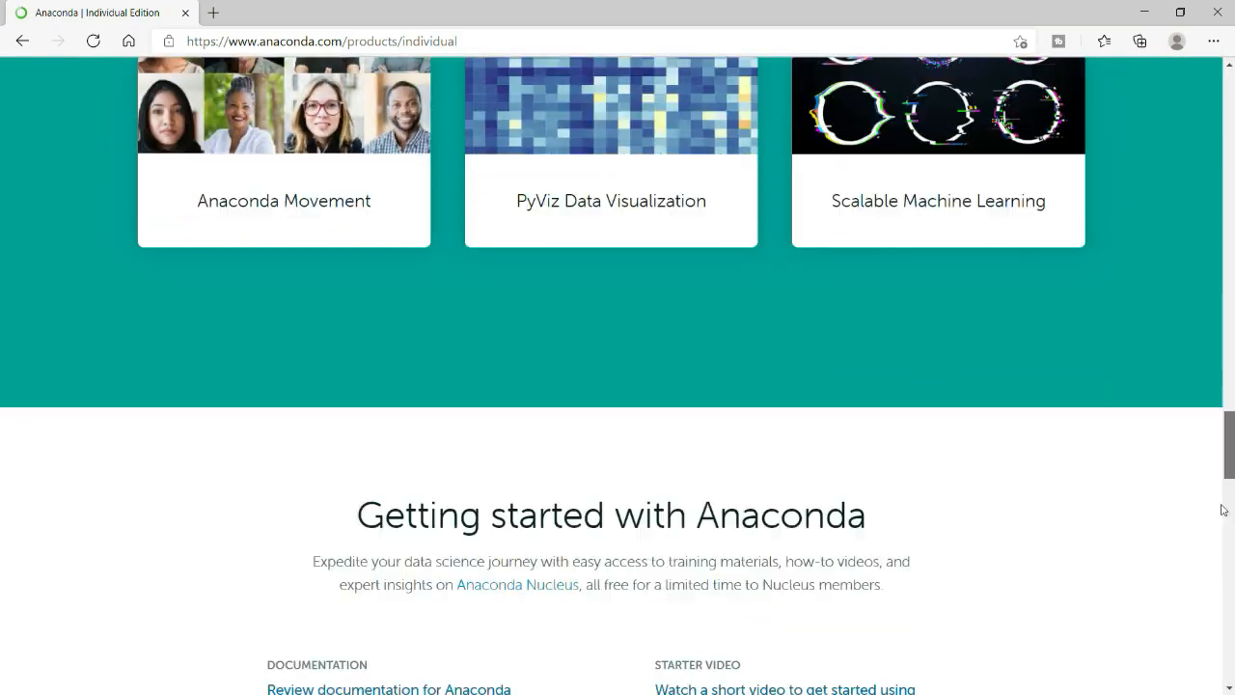
scroll("down", 3)
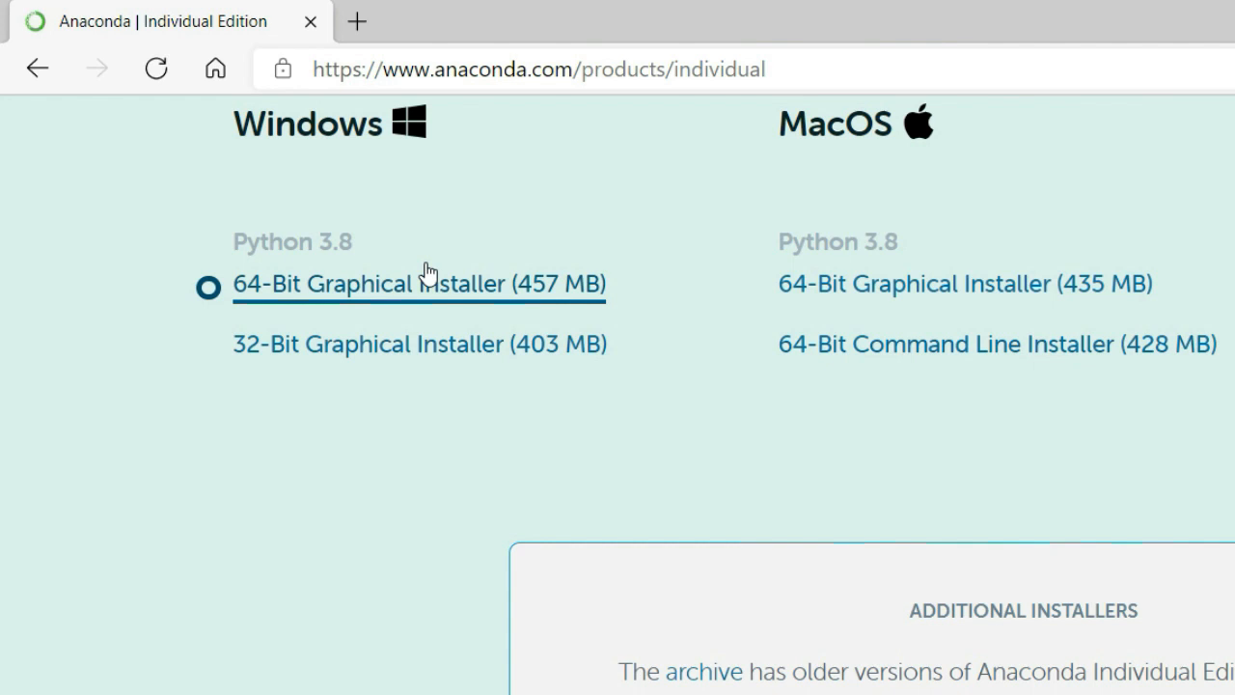
mouse_move(371, 289)
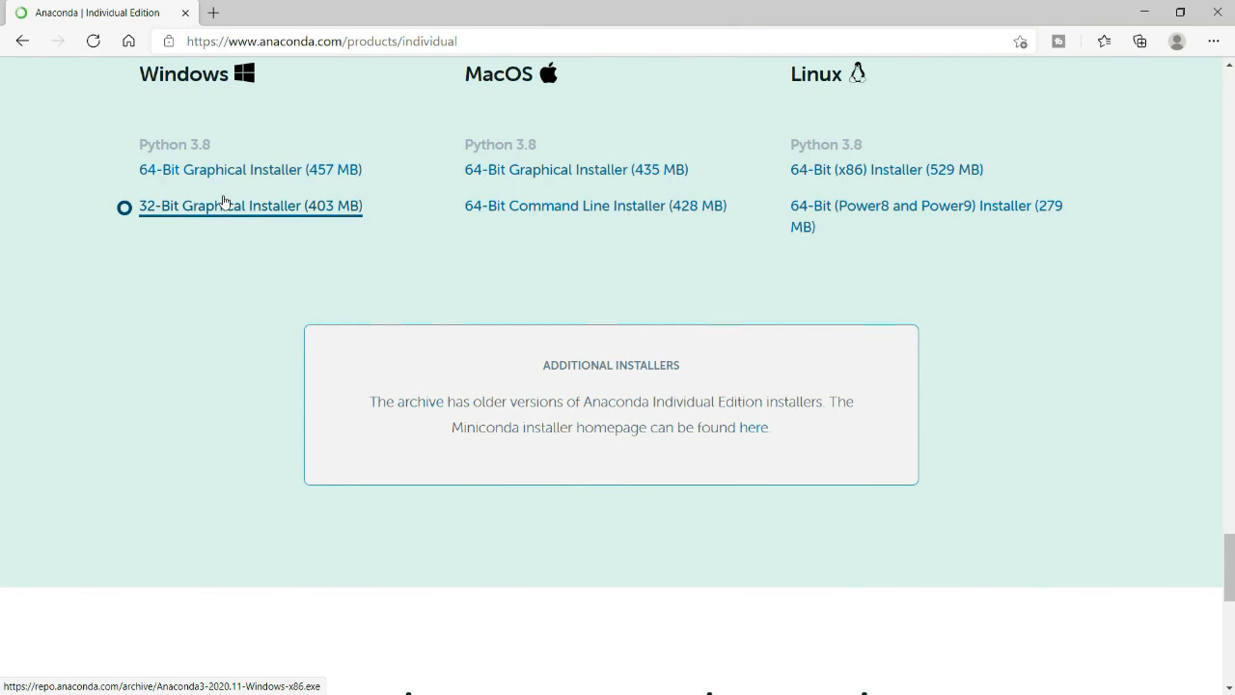
mouse_move(220, 357)
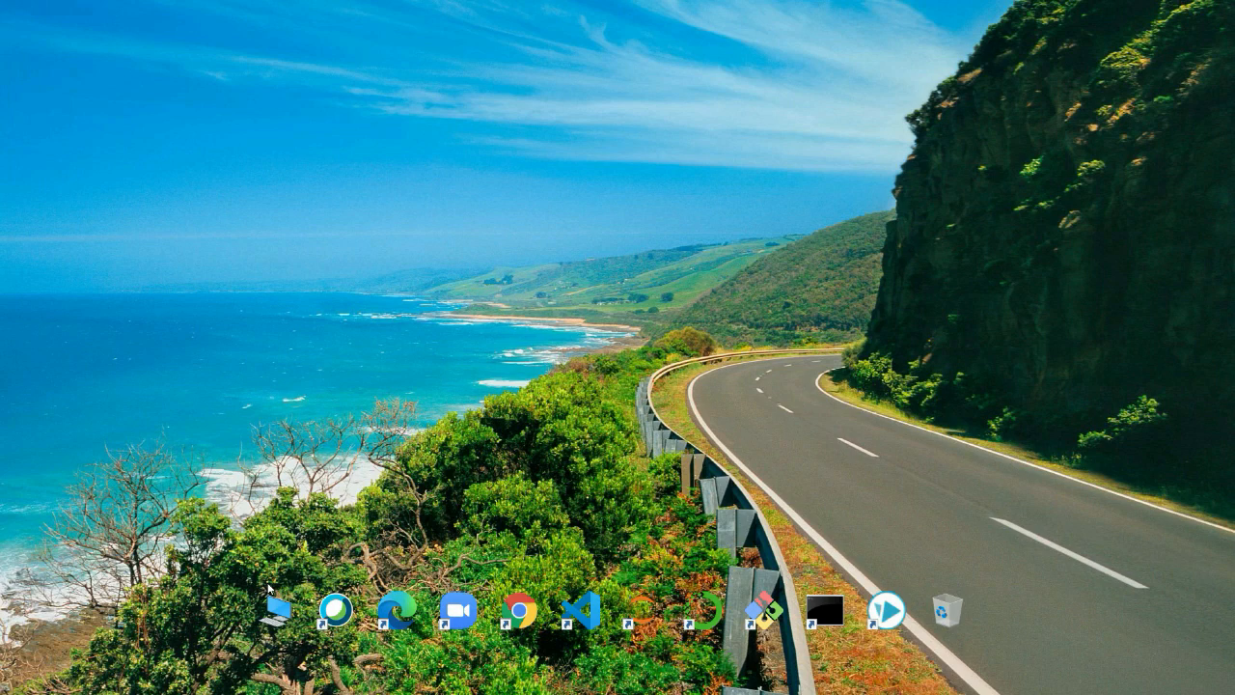
- Check in This PC > Properties that the system type is a 64-bit OS, then return to Edge
right_click(274, 621)
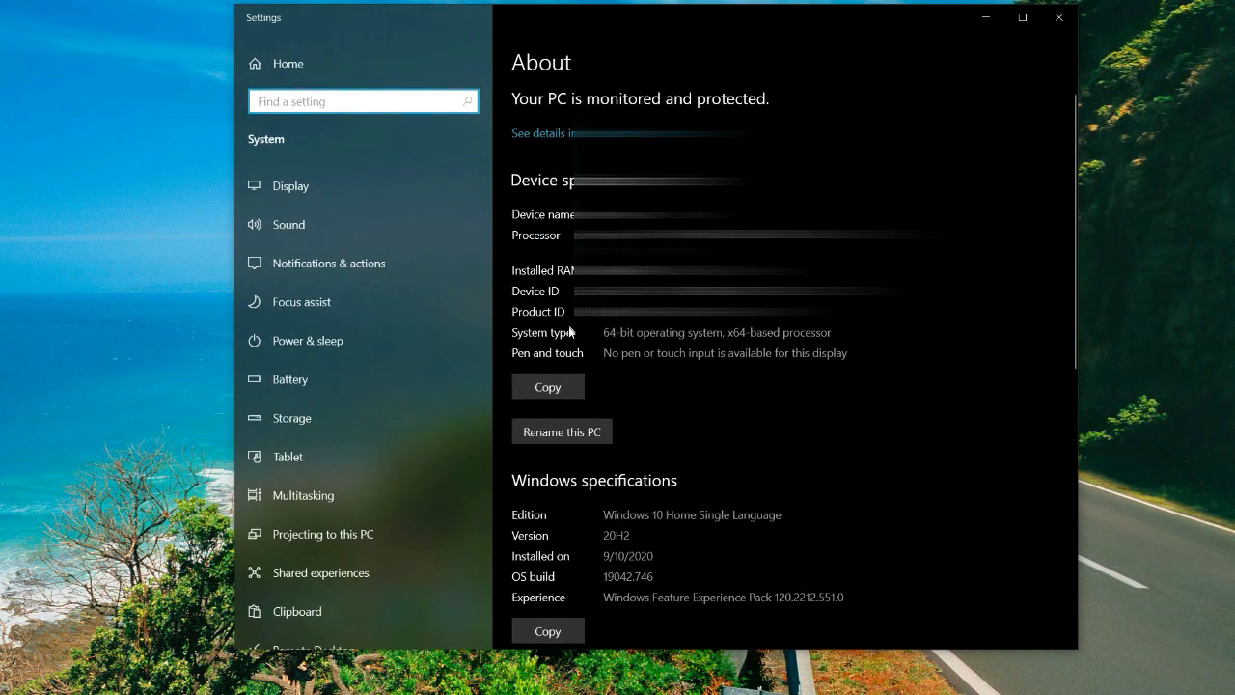
double_click(627, 332)
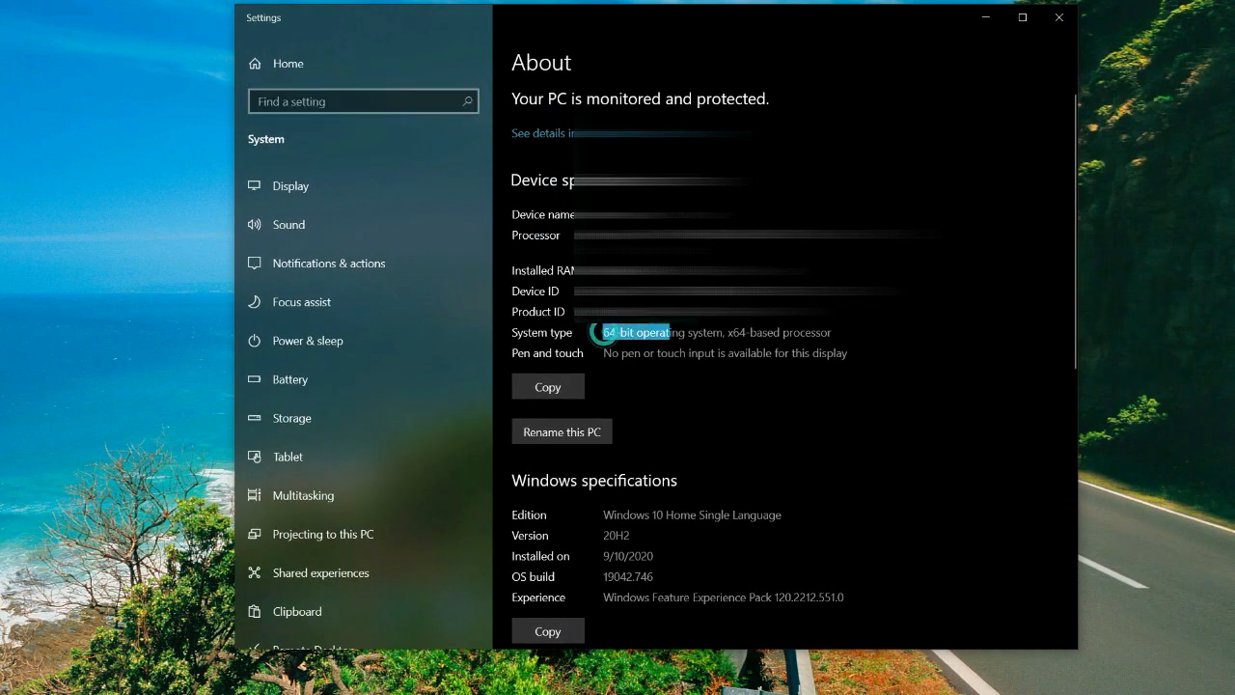
left_click_drag(604, 332, 853, 332)
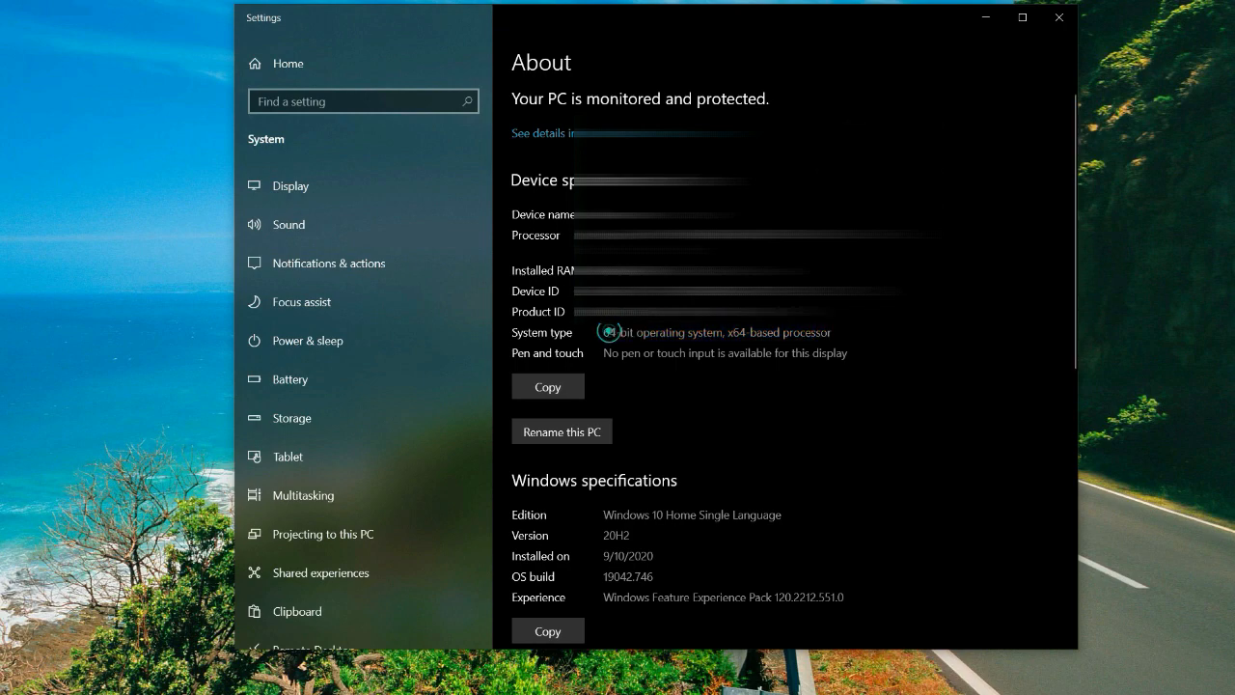
left_click(1052, 23)
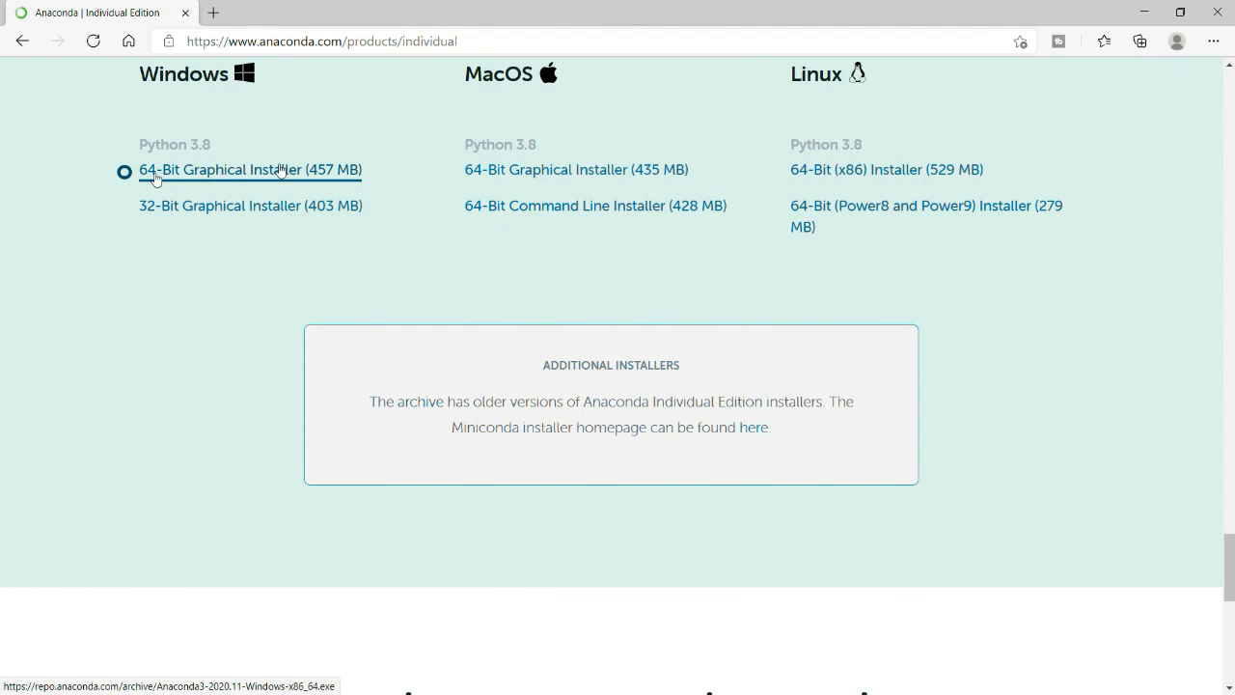
- Download the 64-Bit Graphical Installer (457 MB) and run it to start Anaconda3 2020.11 setup
left_click(224, 174)
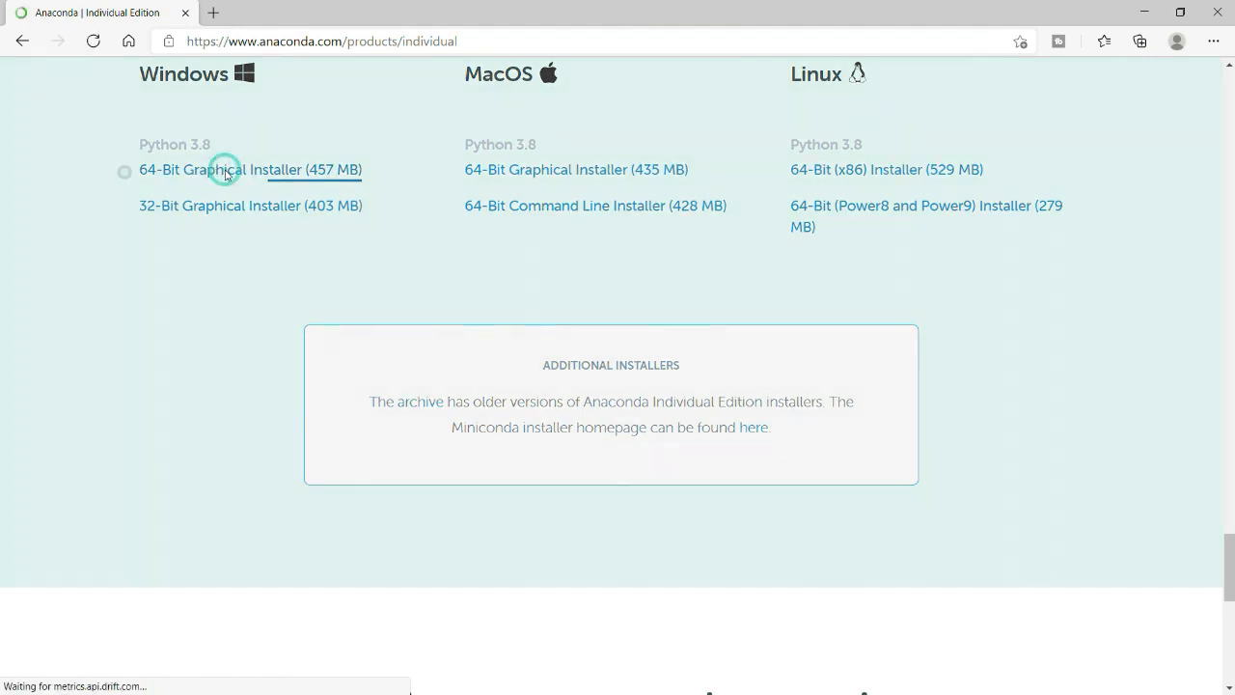
left_click(224, 169)
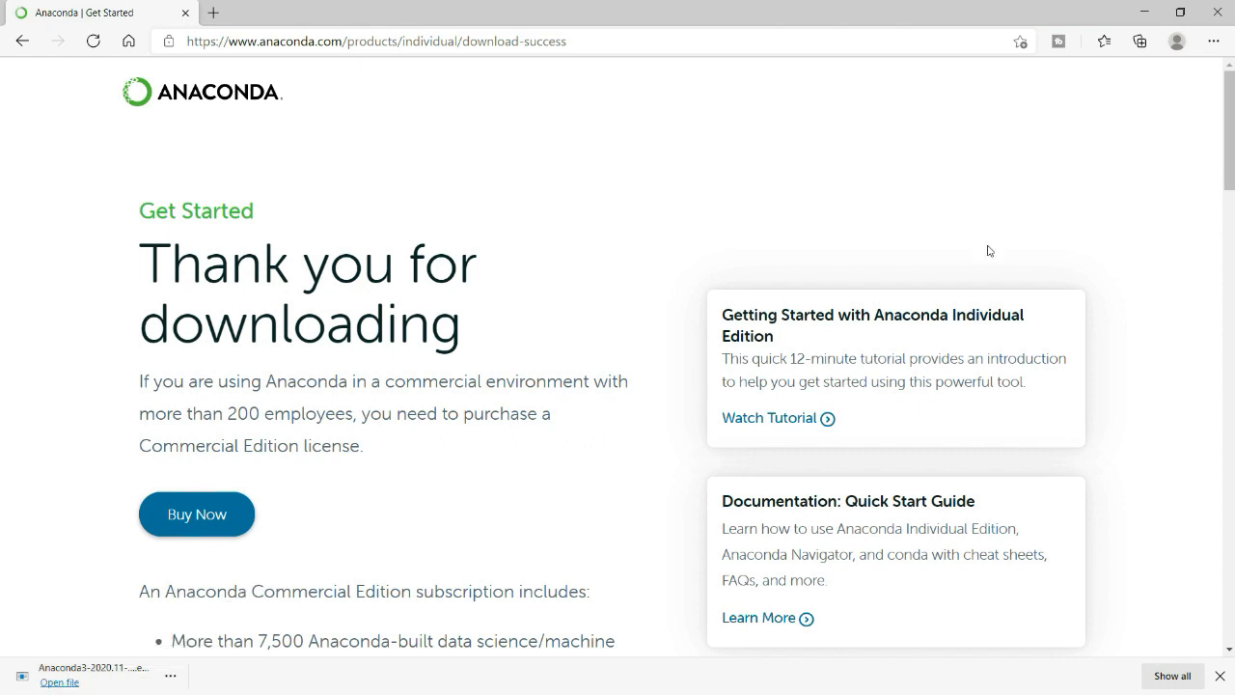
mouse_move(166, 614)
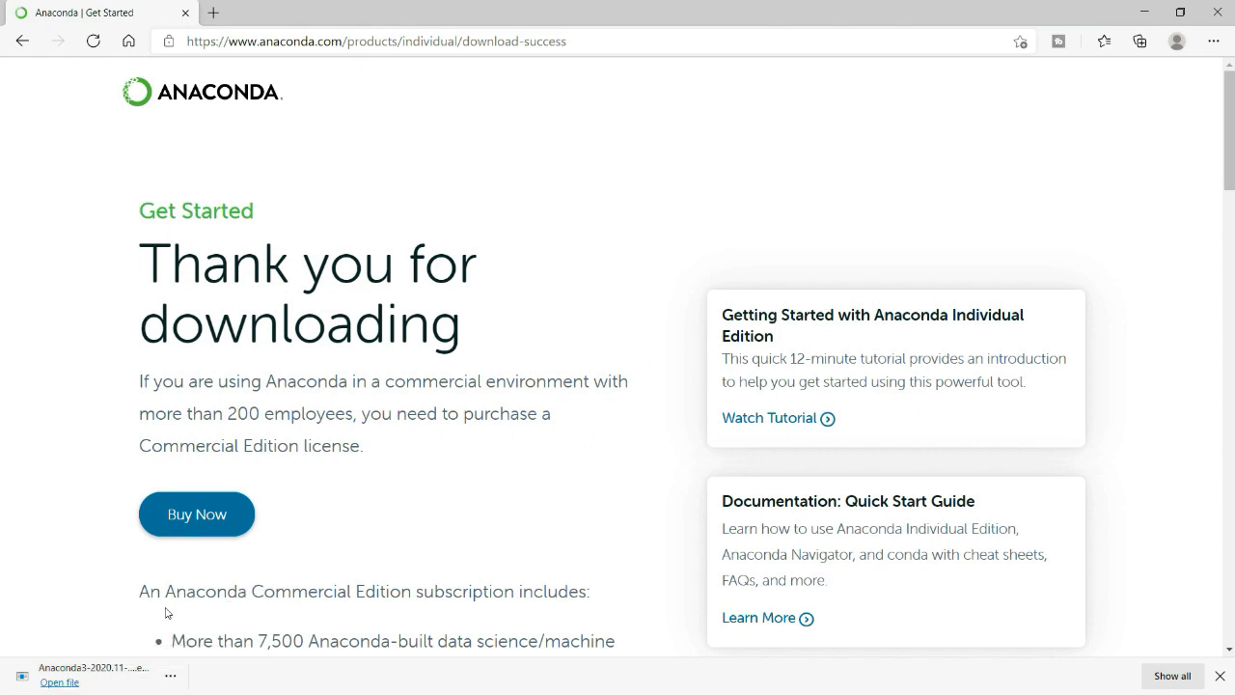
left_click(60, 683)
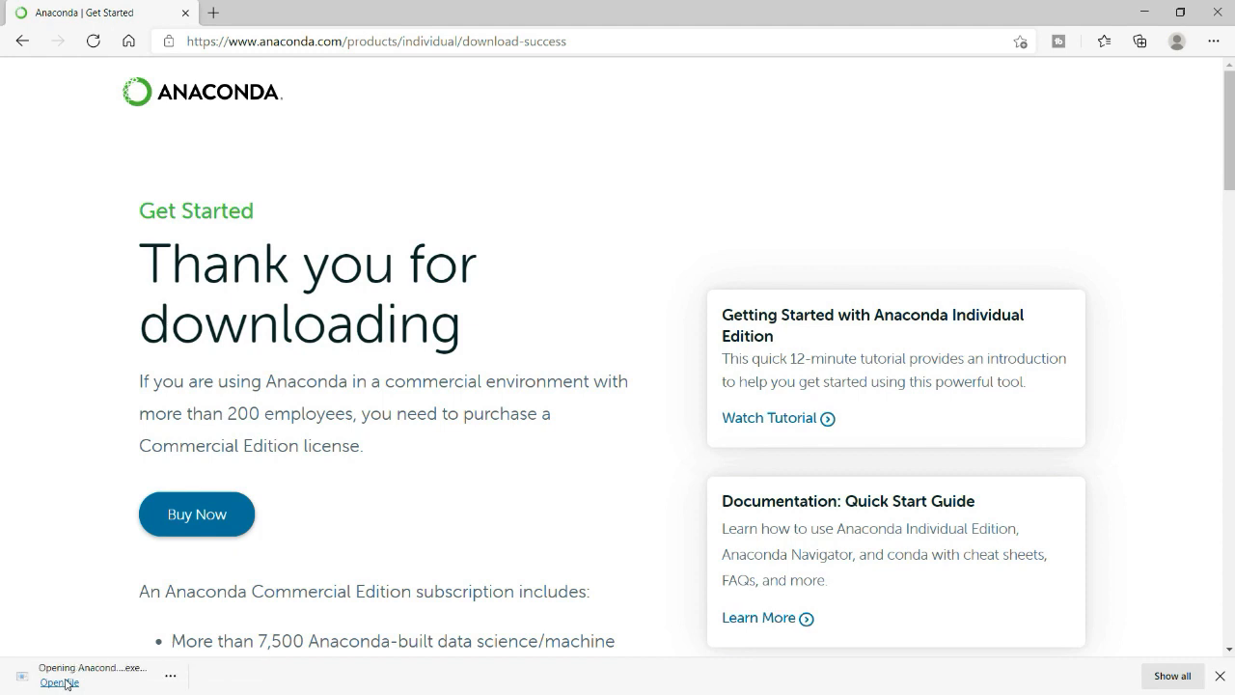
mouse_move(482, 442)
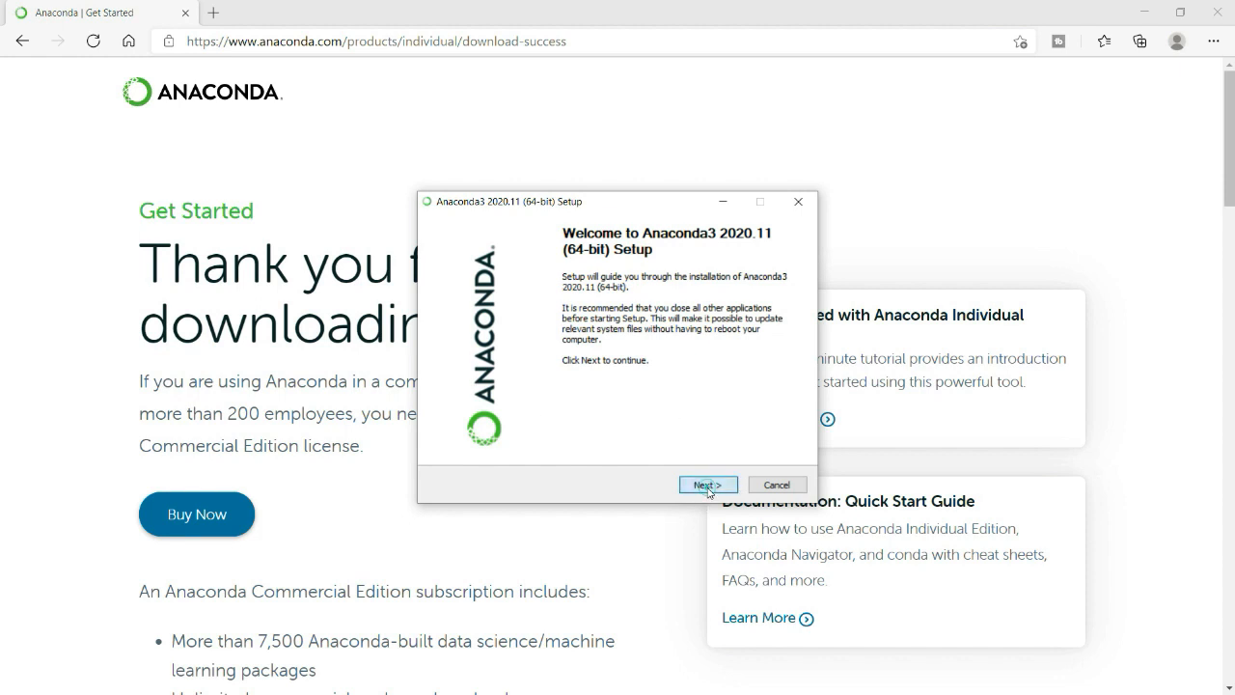
- Accept the licence, install for Just Me in the default folder as default Python 3.8, and start installing
left_click(707, 484)
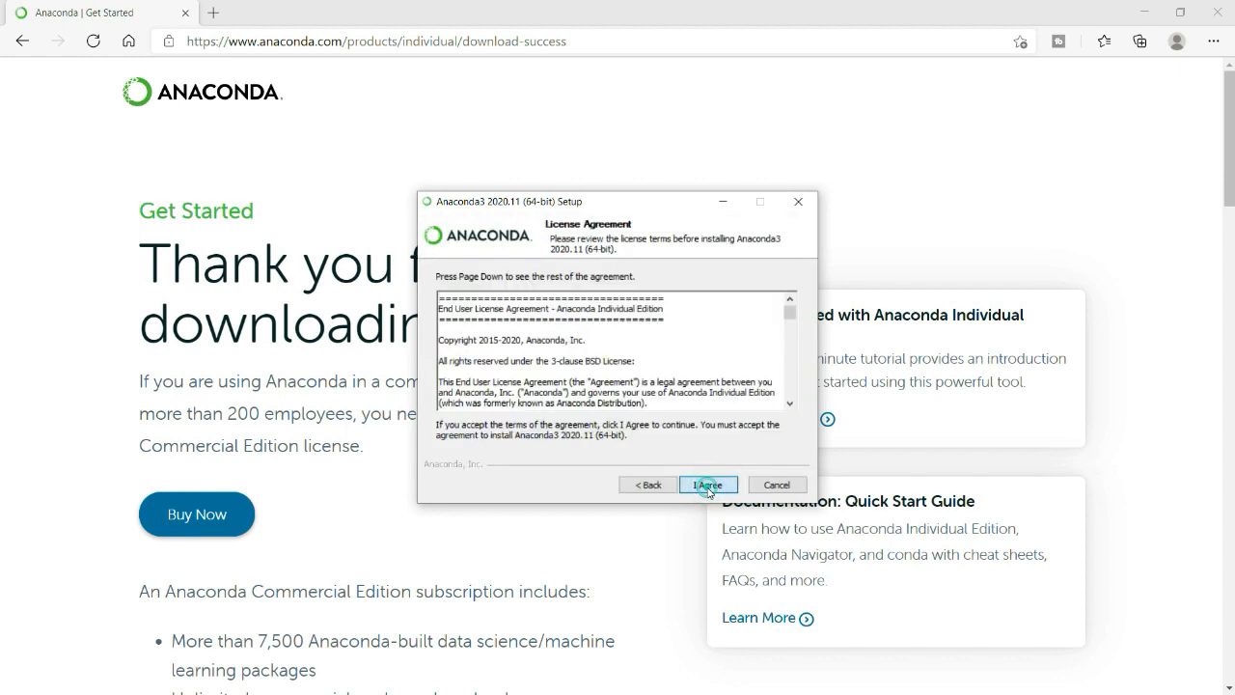
left_click(709, 484)
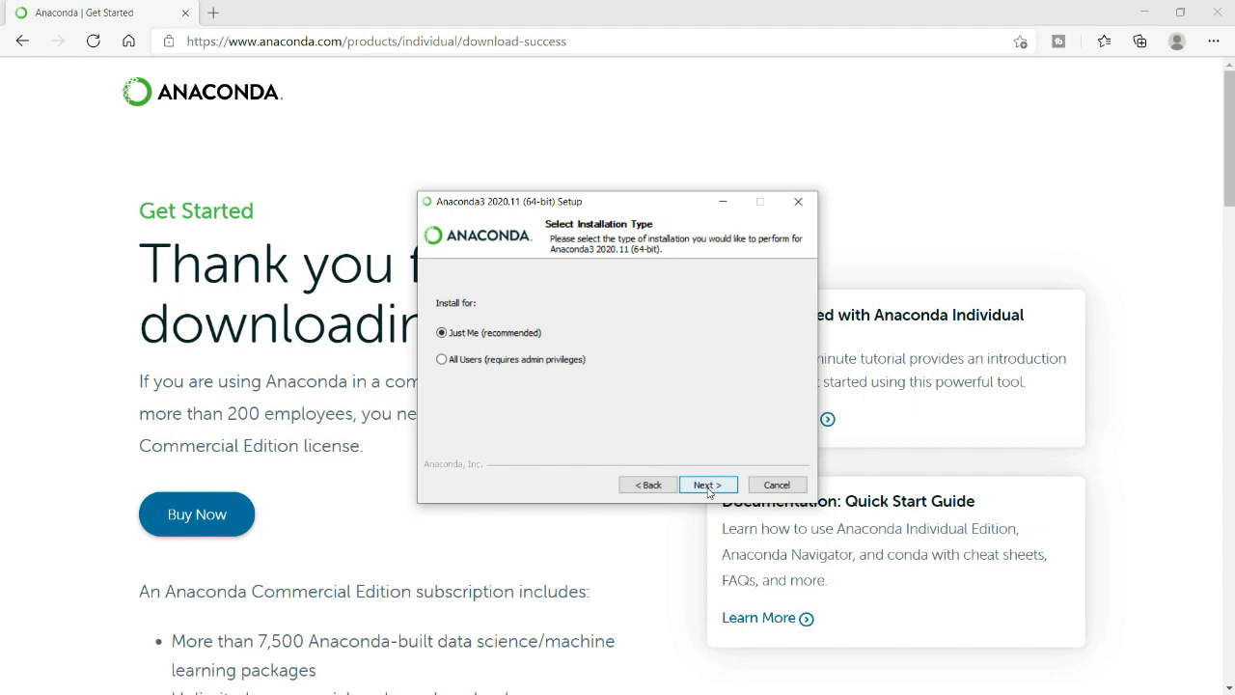
left_click(707, 484)
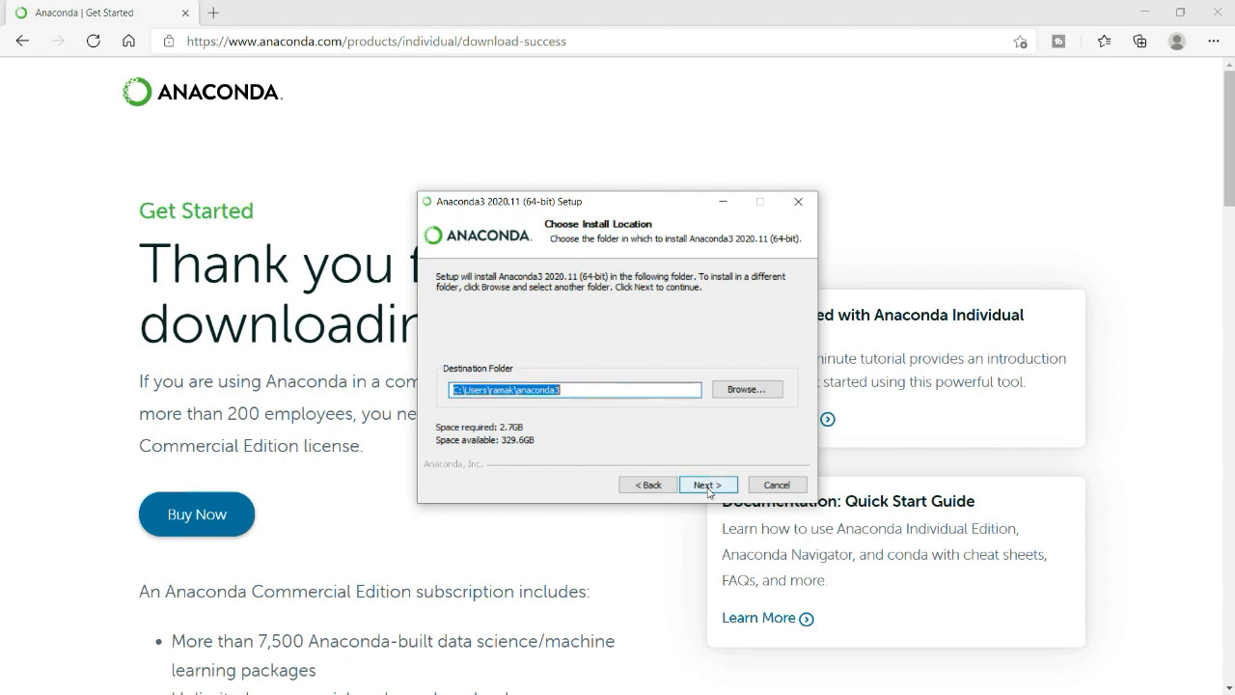
left_click(708, 484)
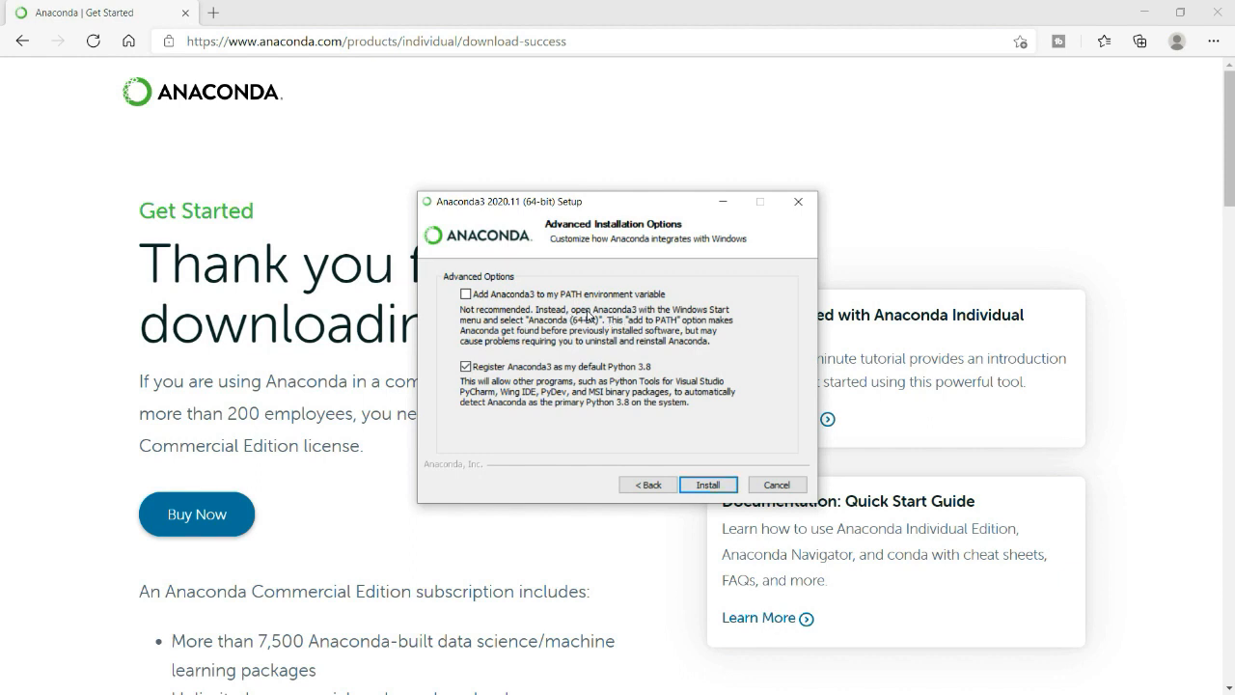
mouse_move(613, 451)
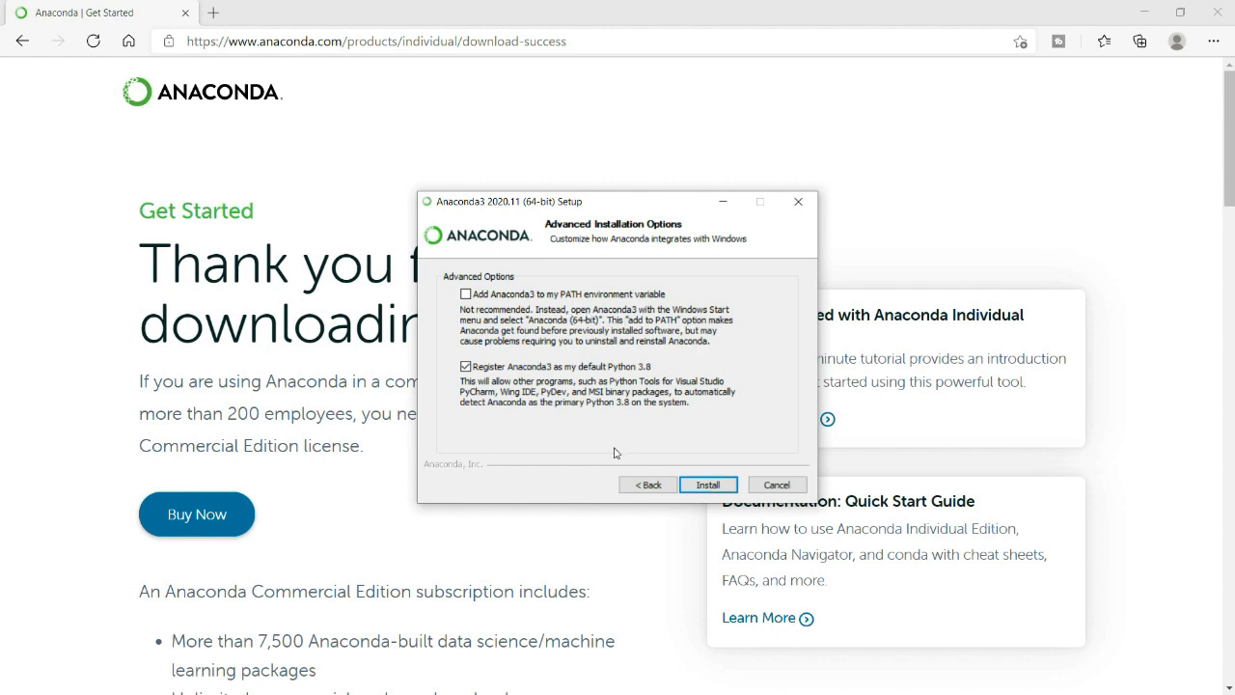
left_click(706, 485)
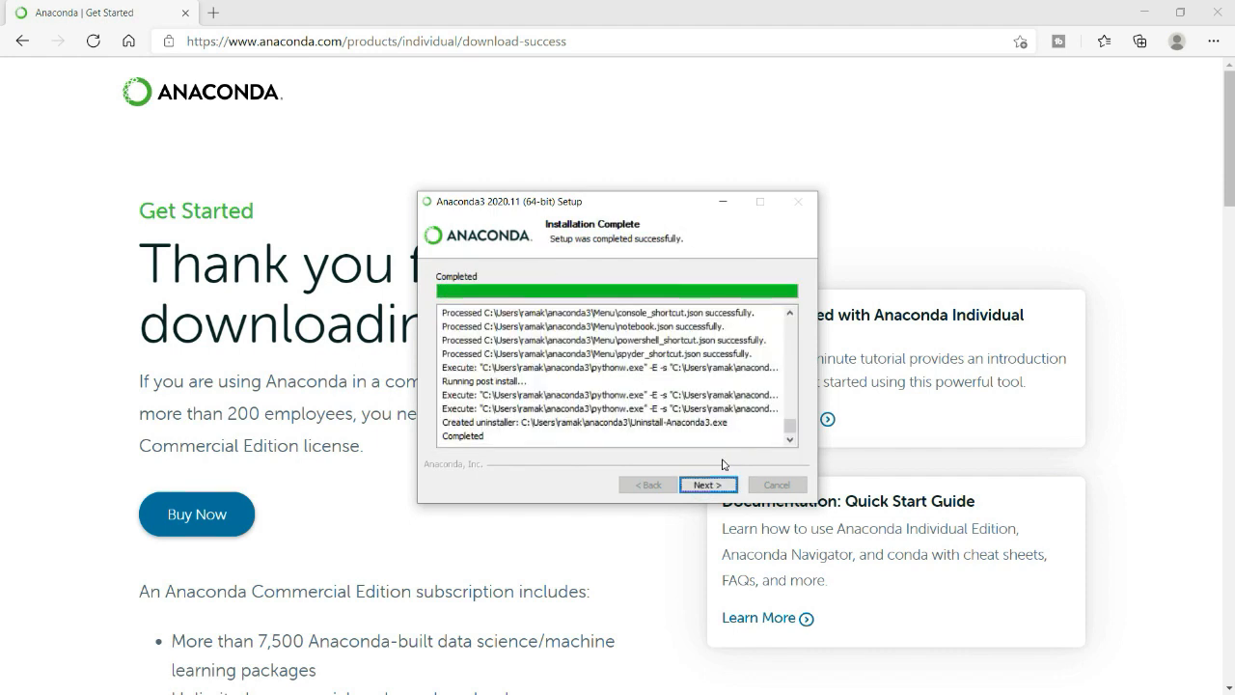
- Complete setup past the PyCharm page with the tutorial and Getting Started boxes unticked, and finish
double_click(464, 436)
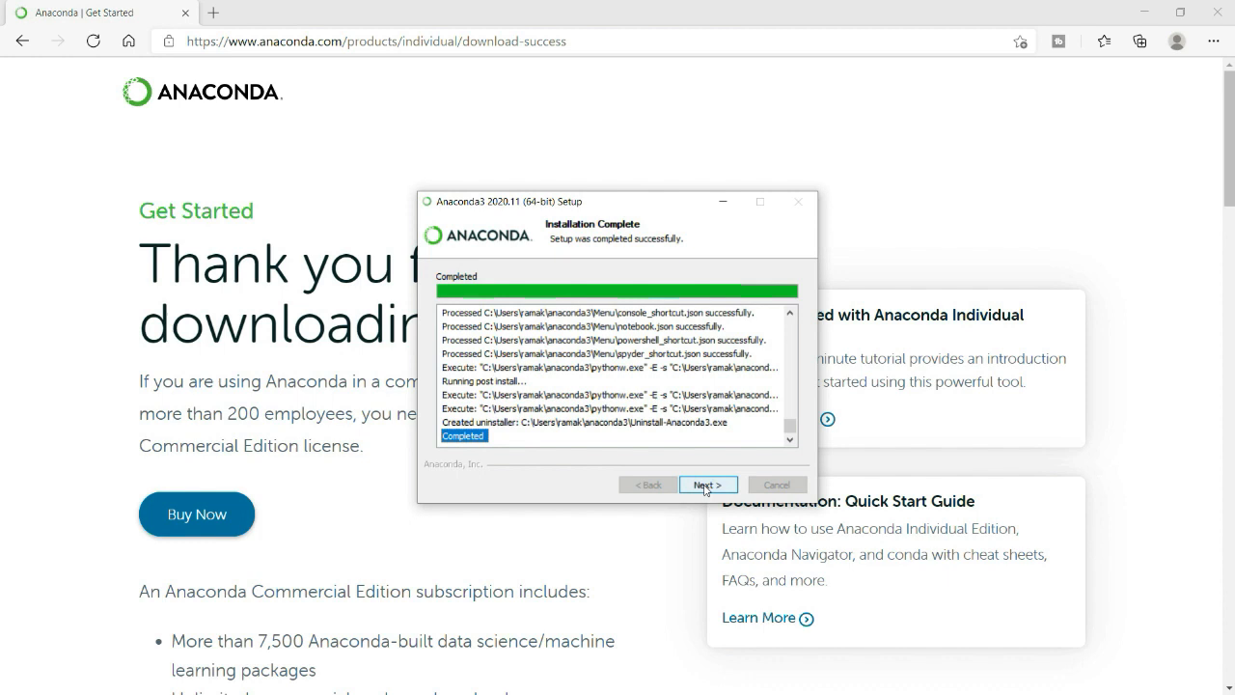
left_click(708, 484)
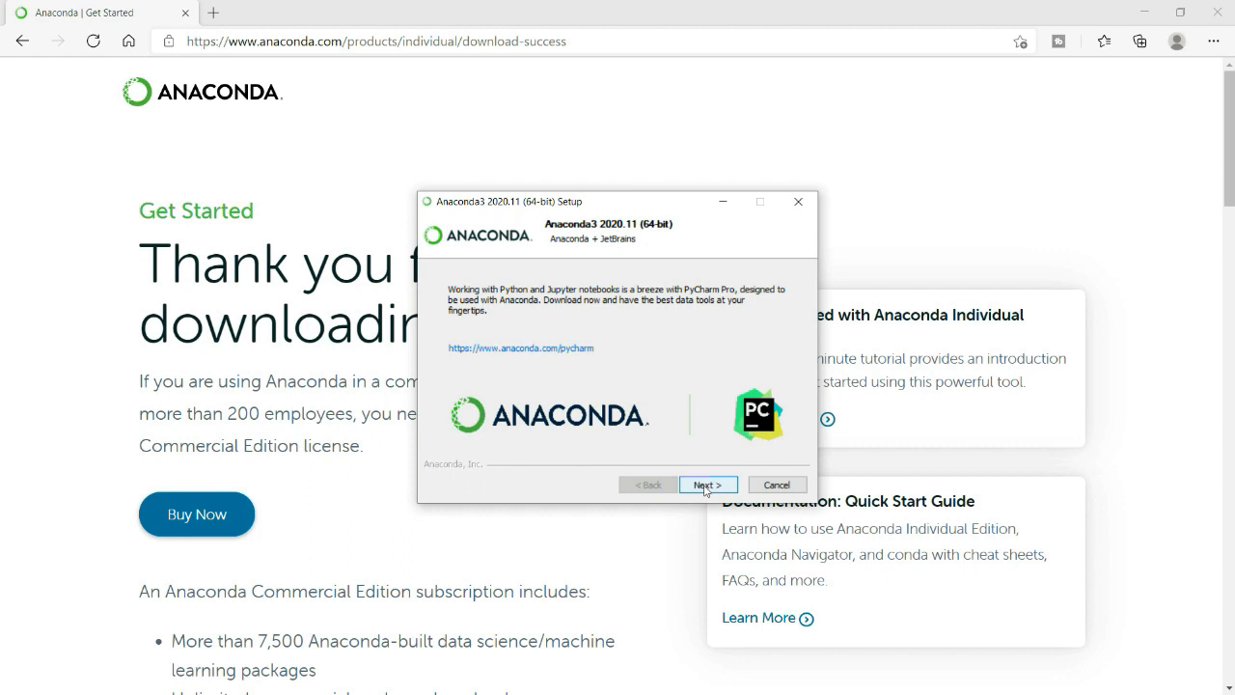
left_click(706, 484)
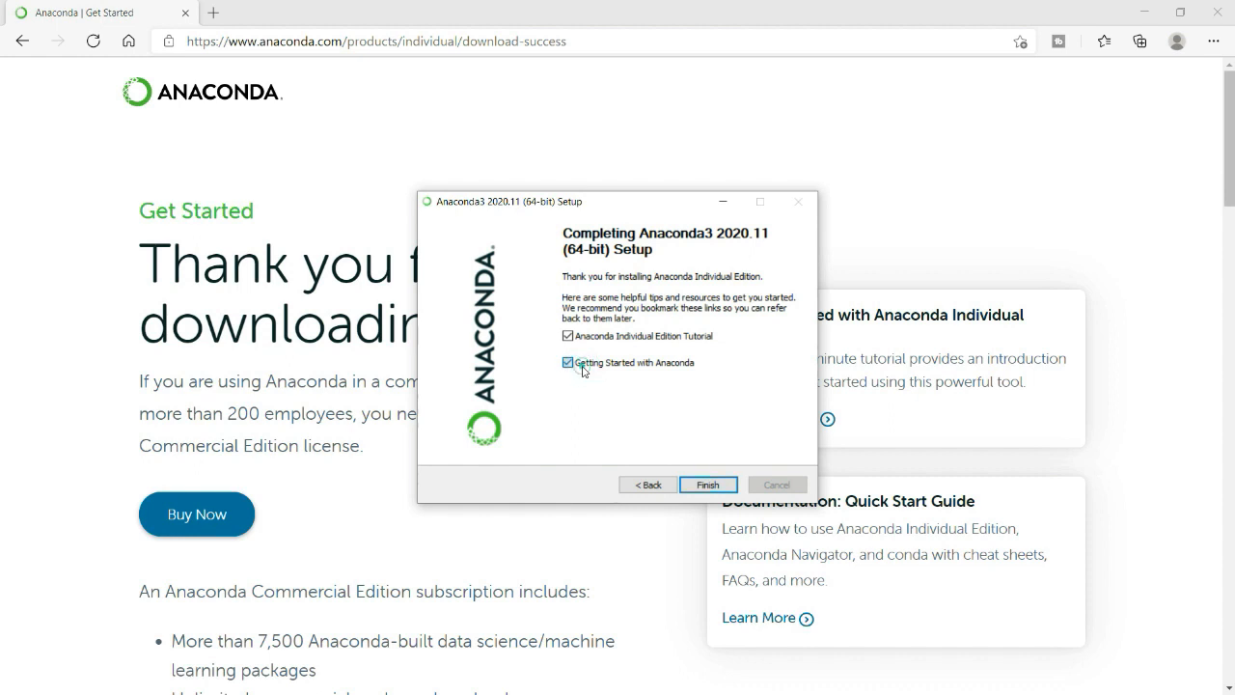
left_click(567, 363)
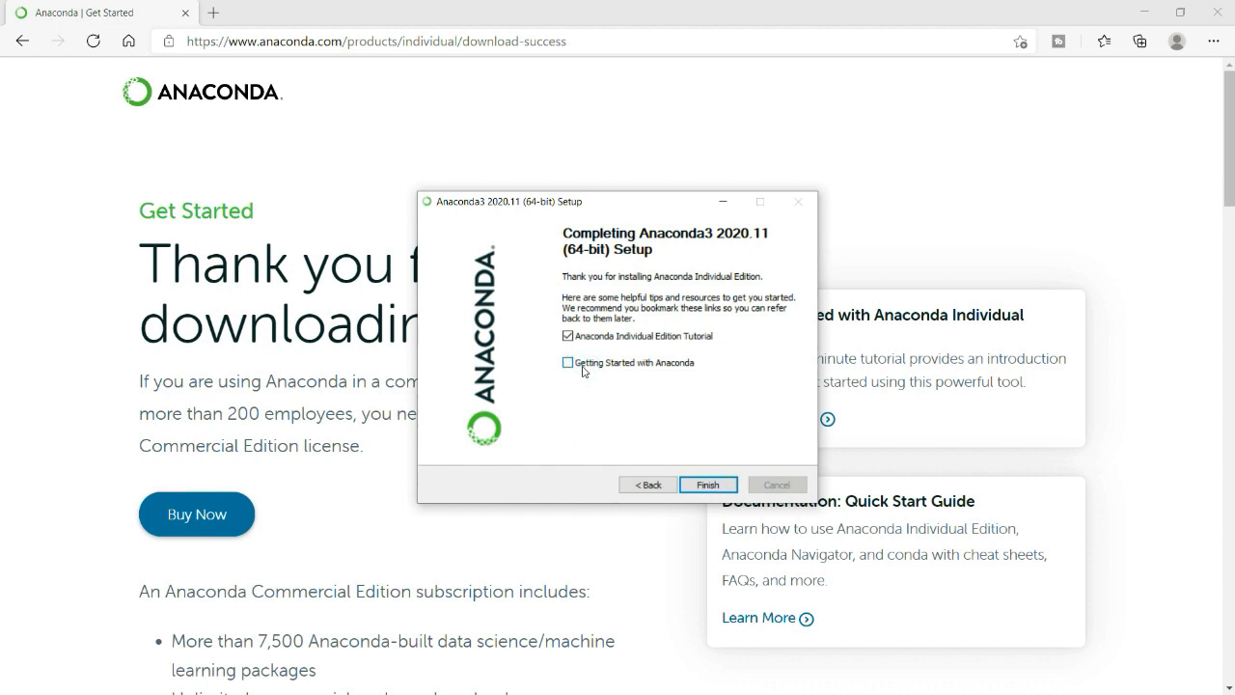
left_click(567, 336)
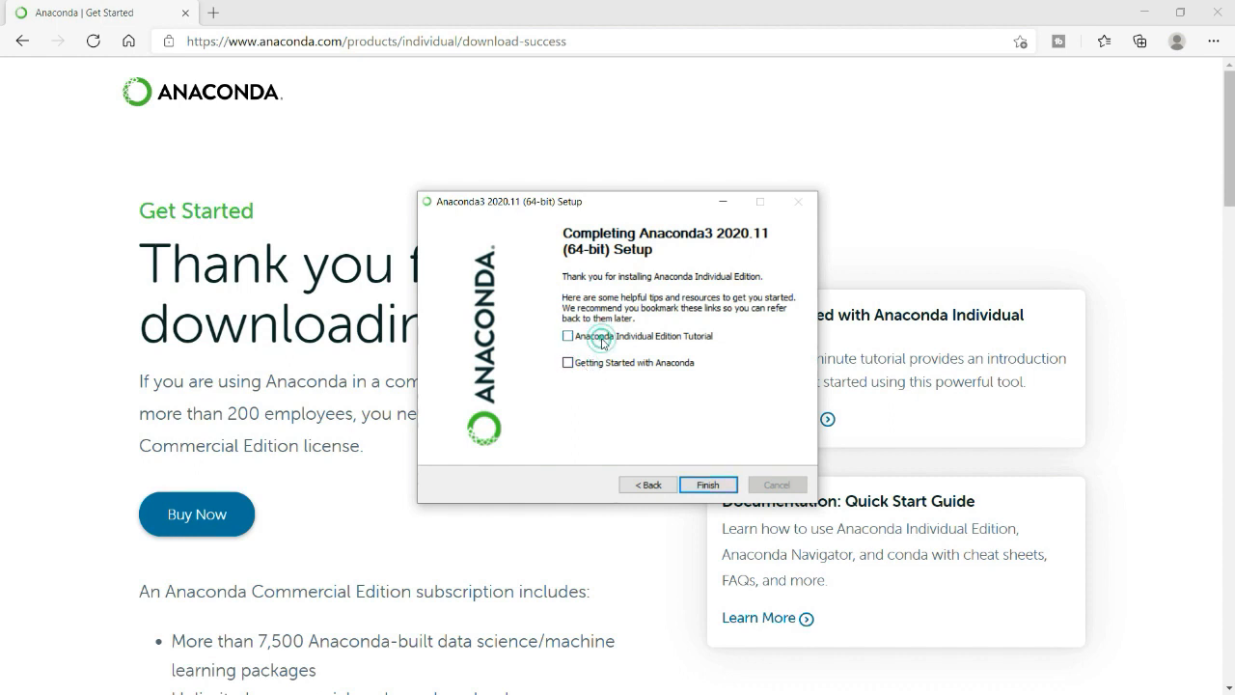
left_click(706, 484)
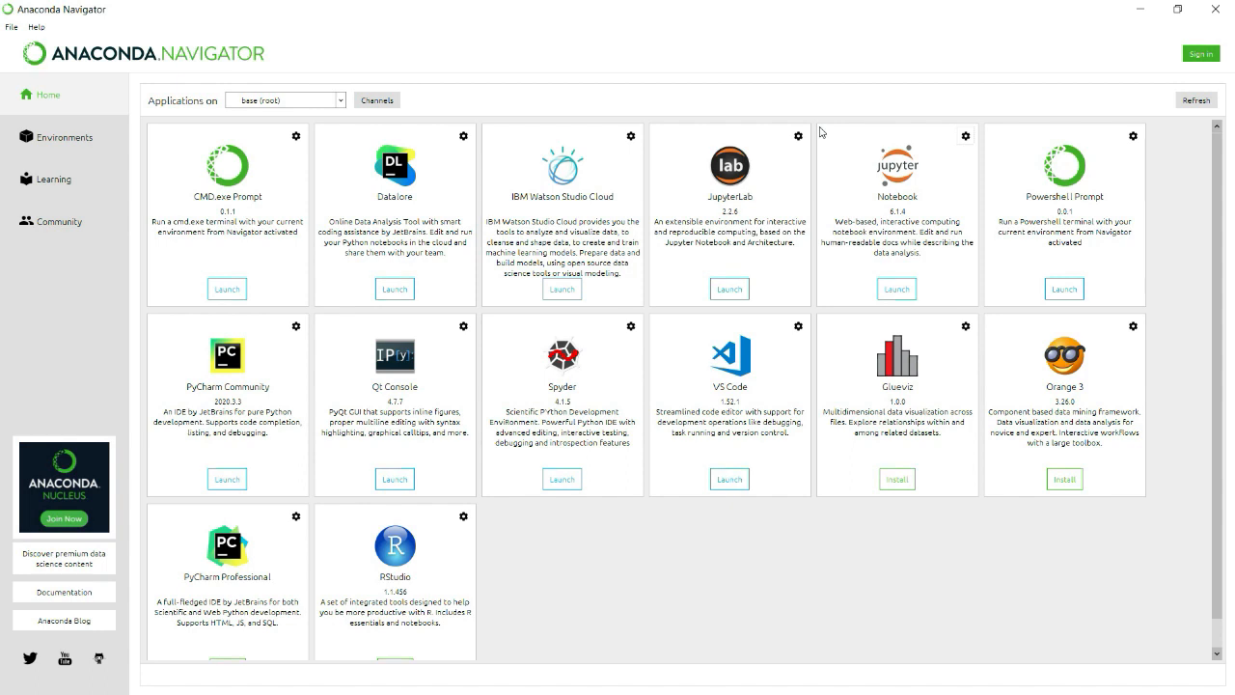
mouse_move(239, 548)
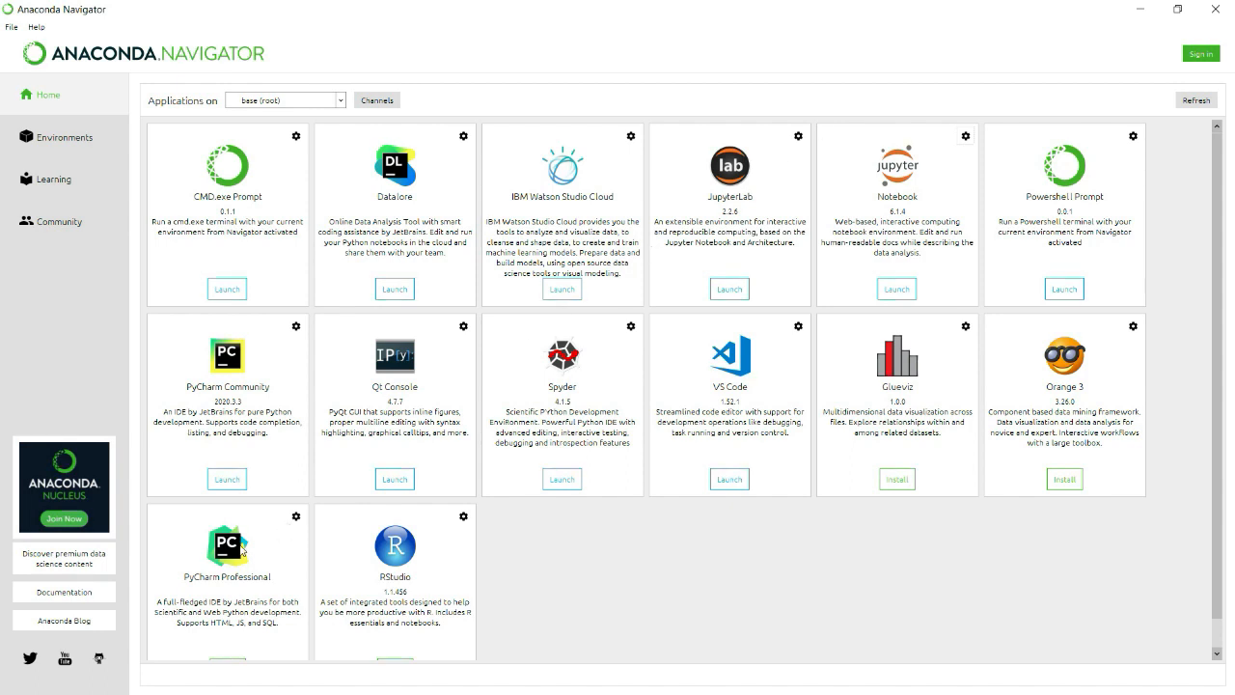
mouse_move(698, 210)
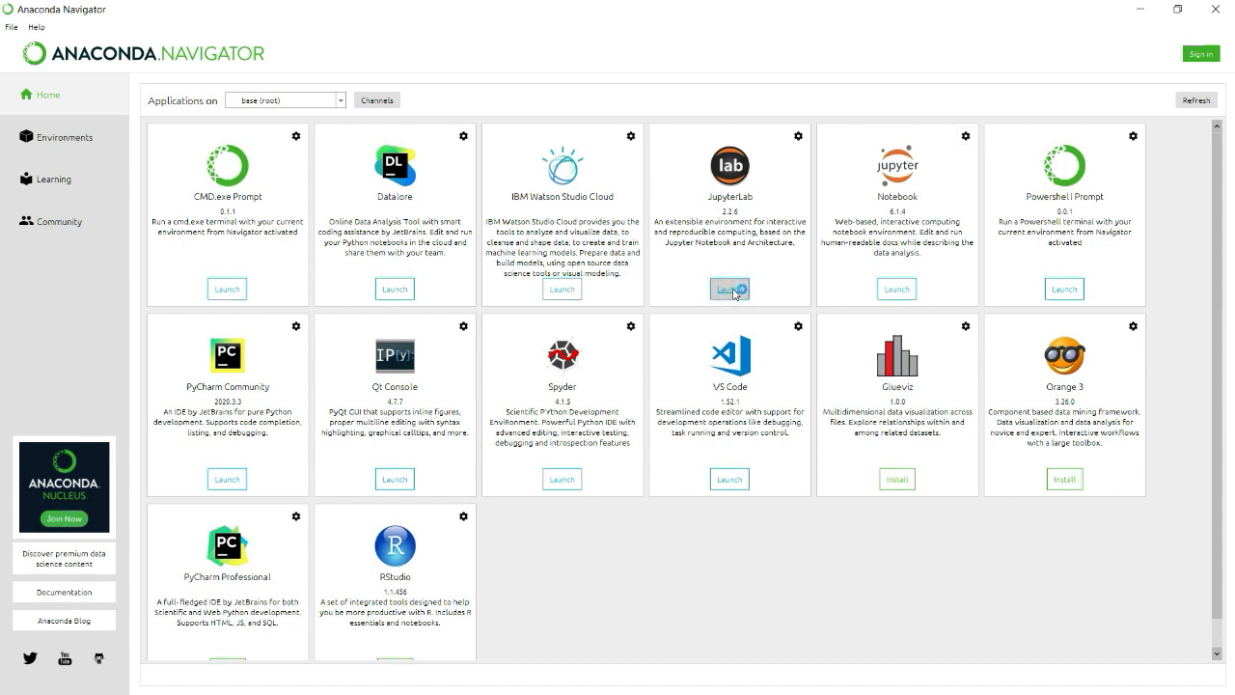
- Launch JupyterLab from the Navigator Home tile so it starts opening in Edge
left_click(729, 290)
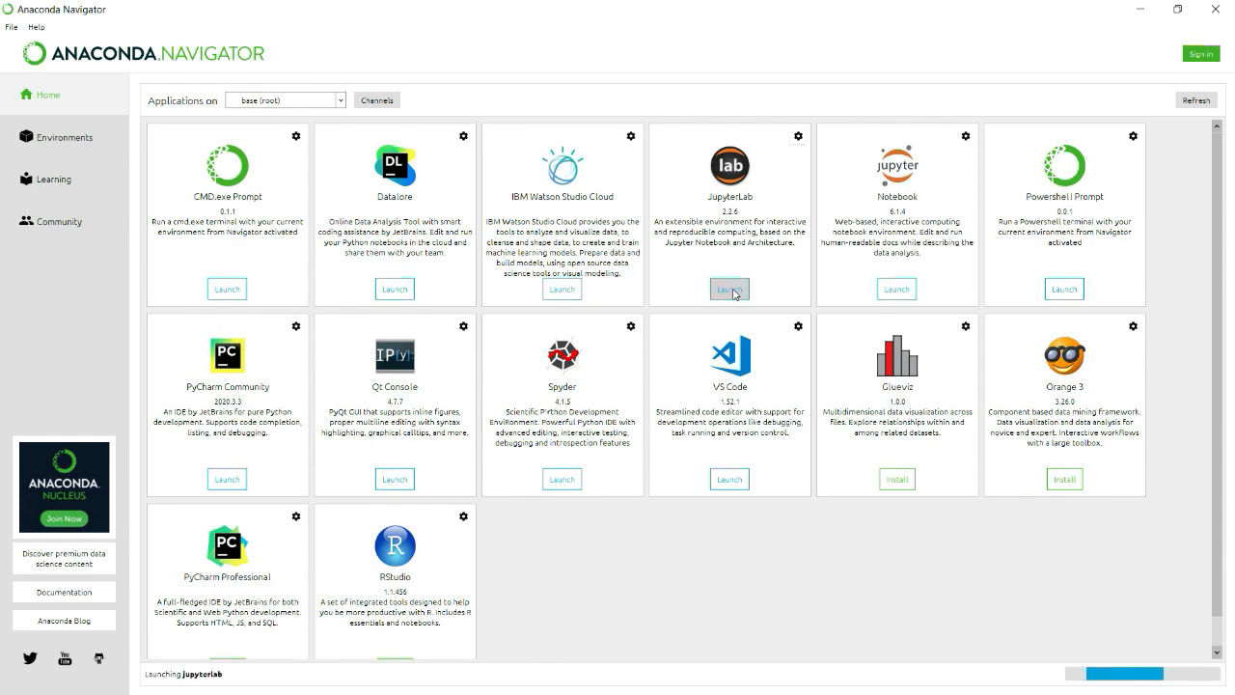
mouse_move(911, 280)
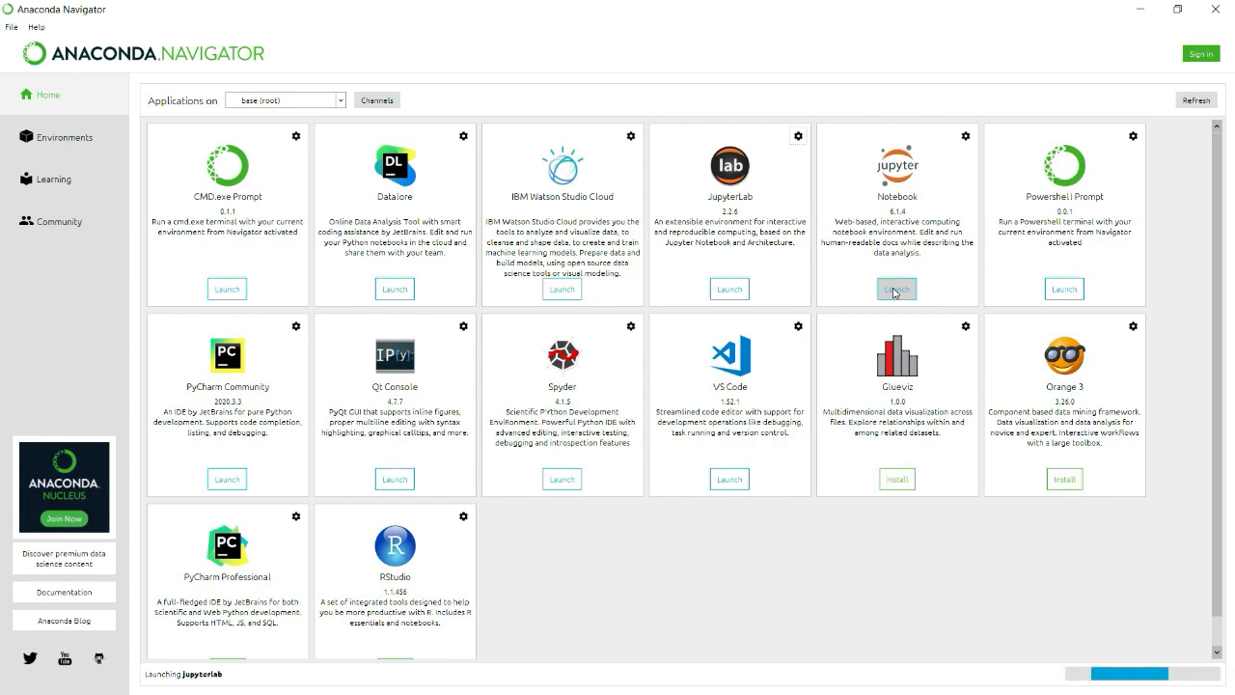
left_click(895, 290)
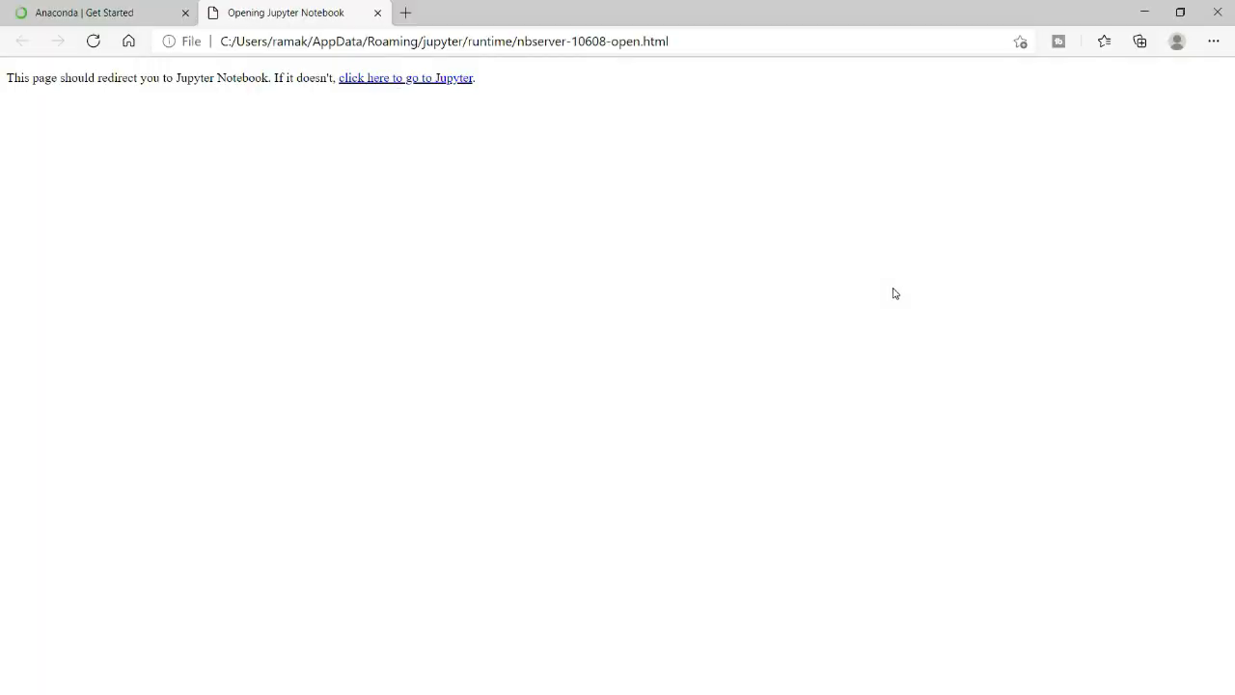
- Follow the redirect link to load JupyterLab's Launcher at localhost
left_click(405, 81)
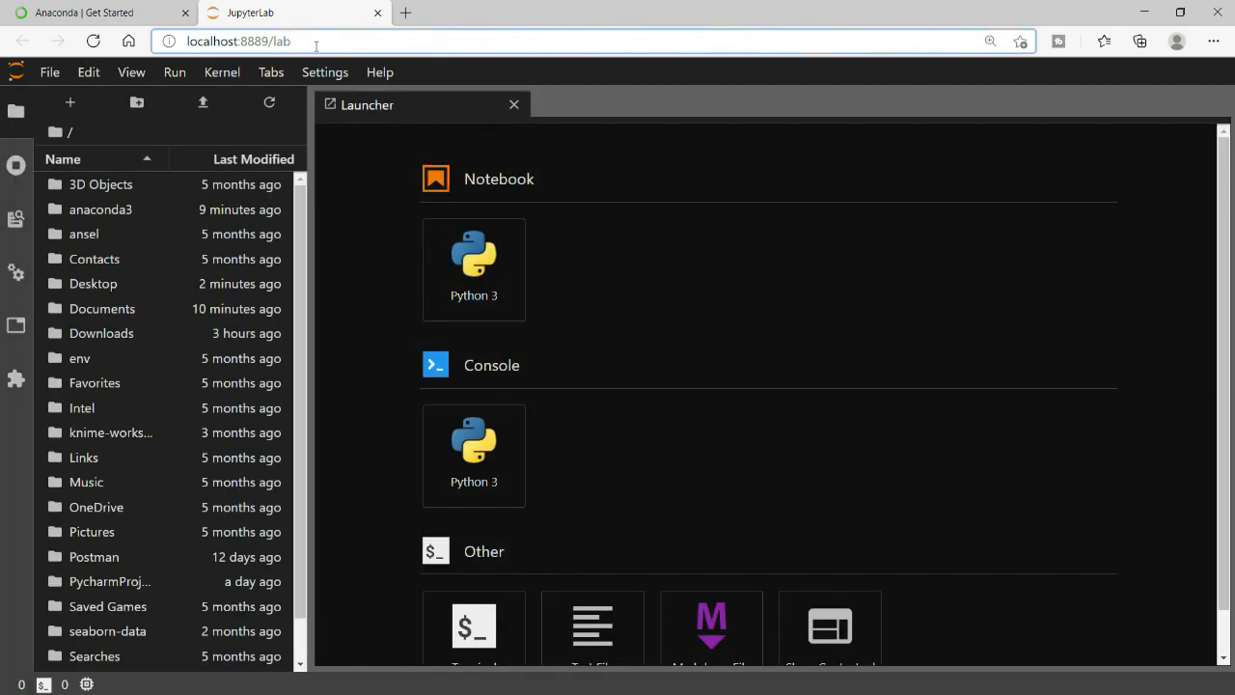
mouse_move(474, 261)
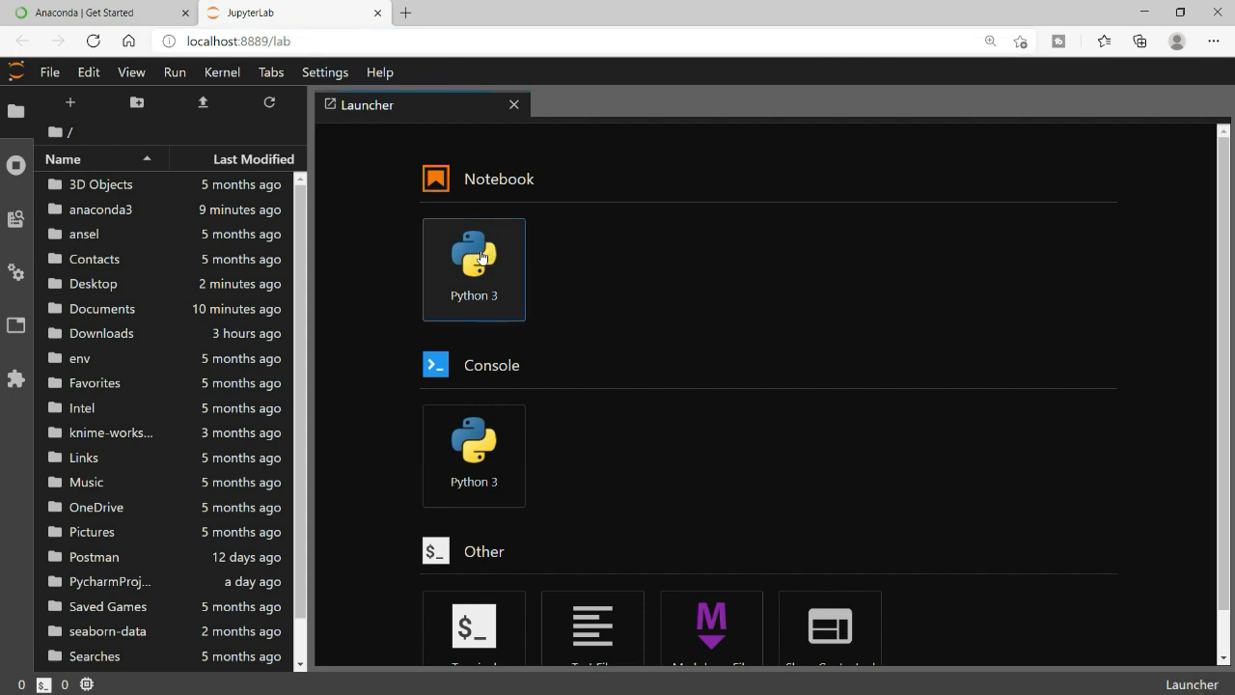
- Create a new Python 3 notebook and run a first cell '50 + 50' returning 100
left_click(475, 263)
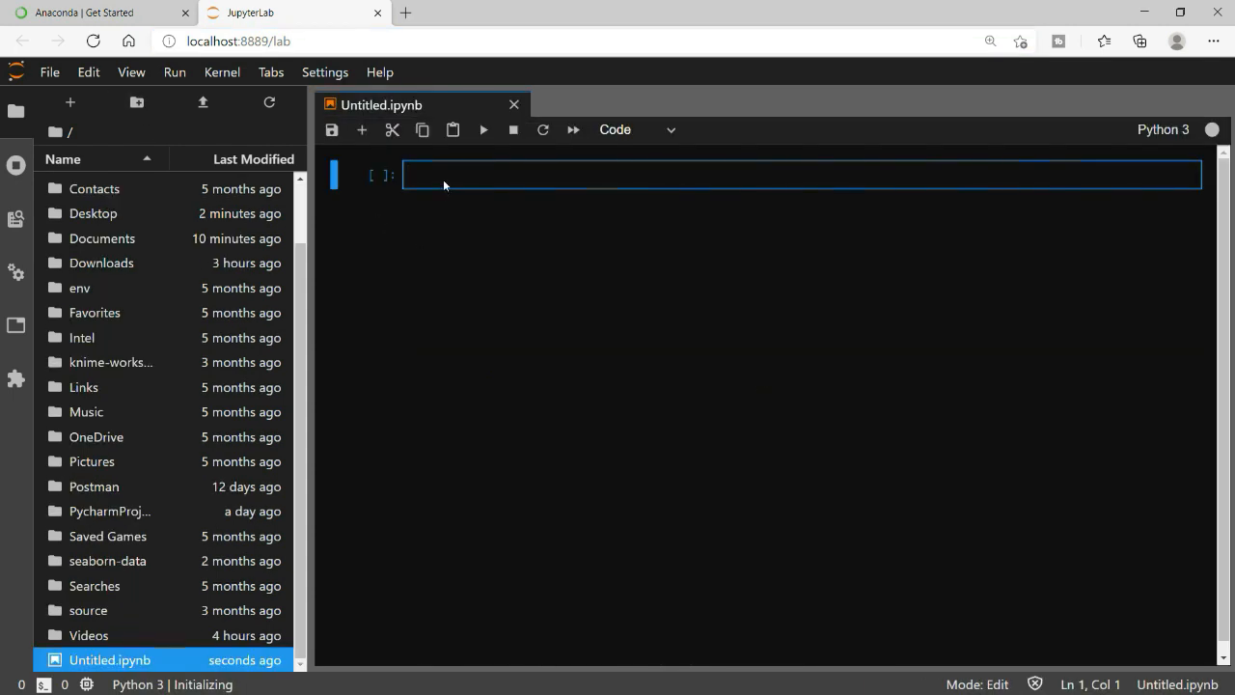
type("50")
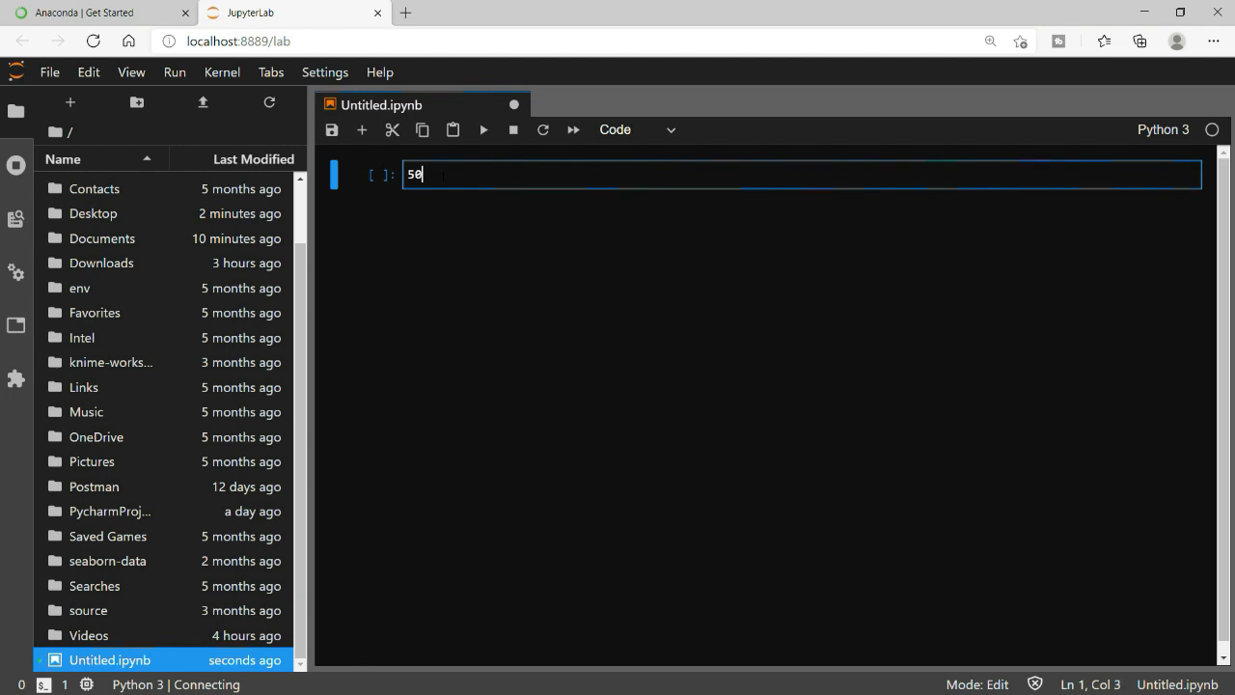
type("+ 50")
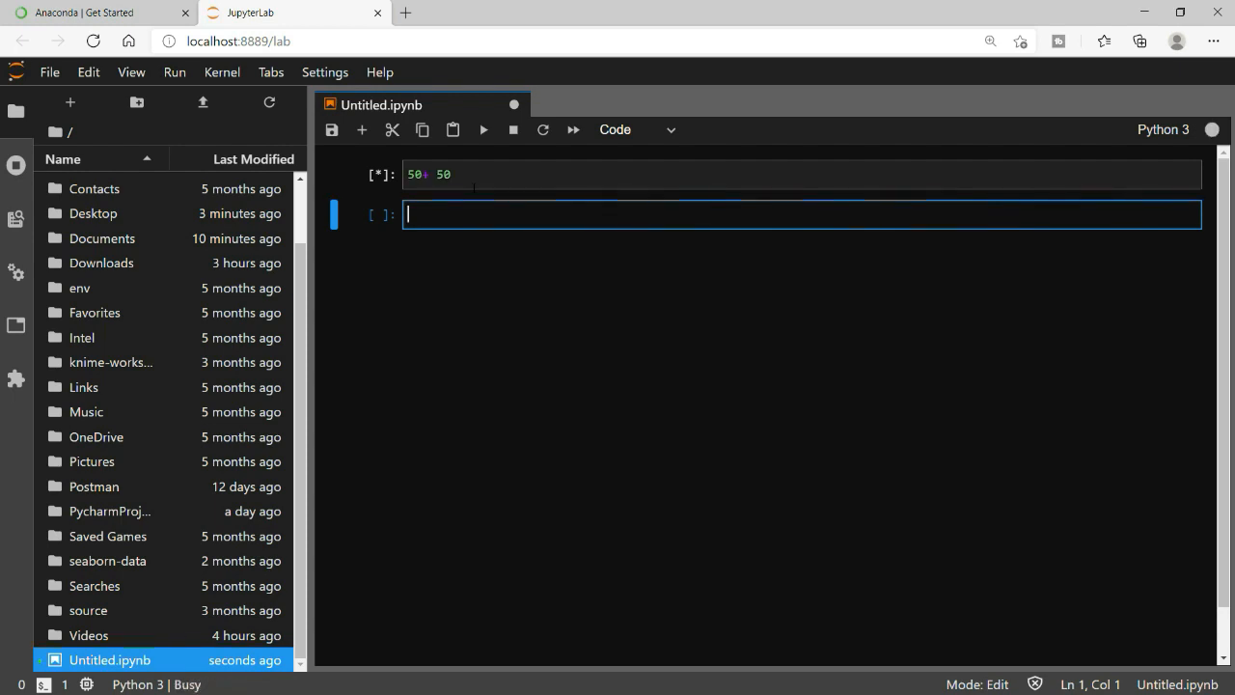
key("Shift+Enter")
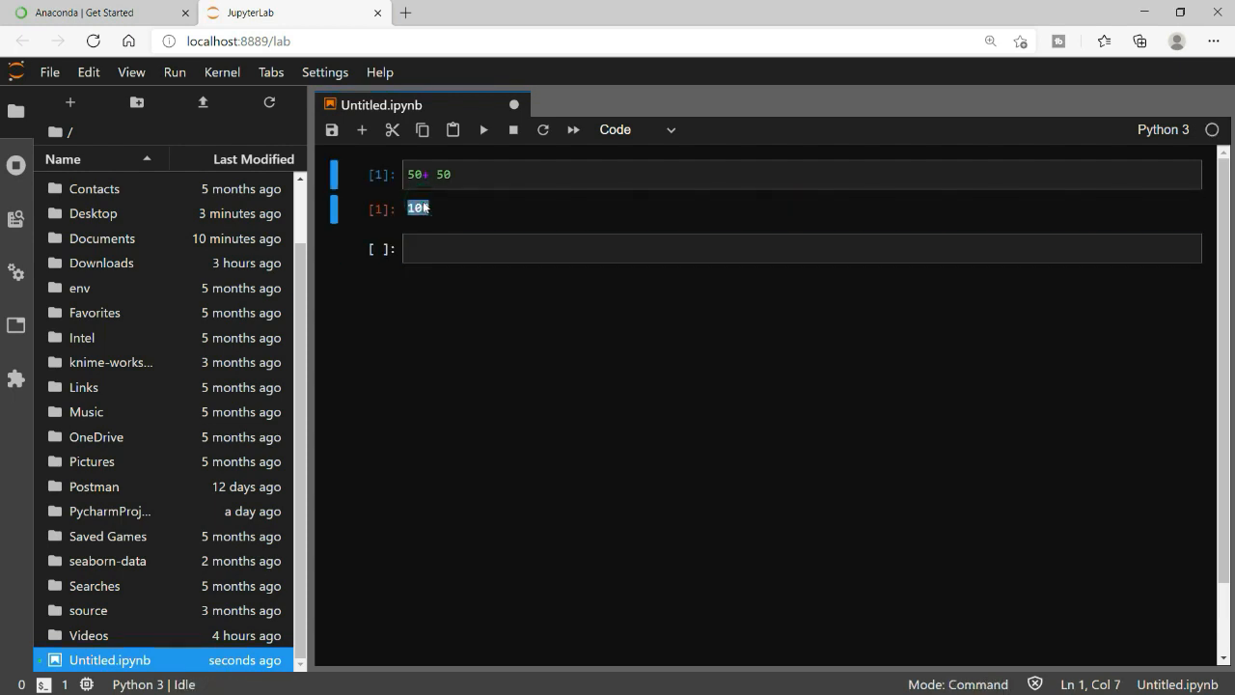